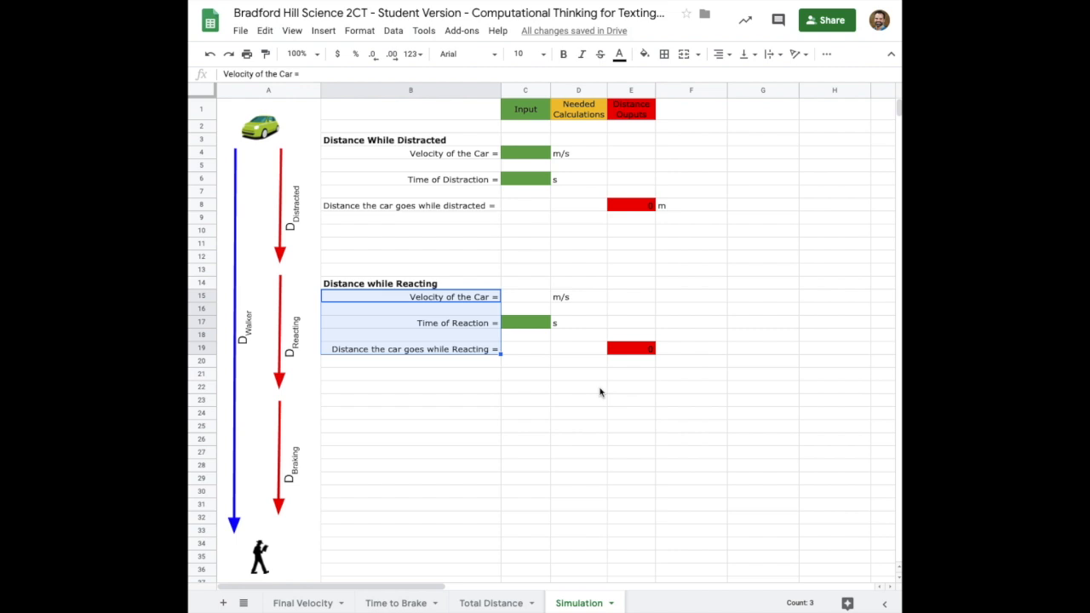
{"action": "mouse_move", "coordinate": [349, 417]}
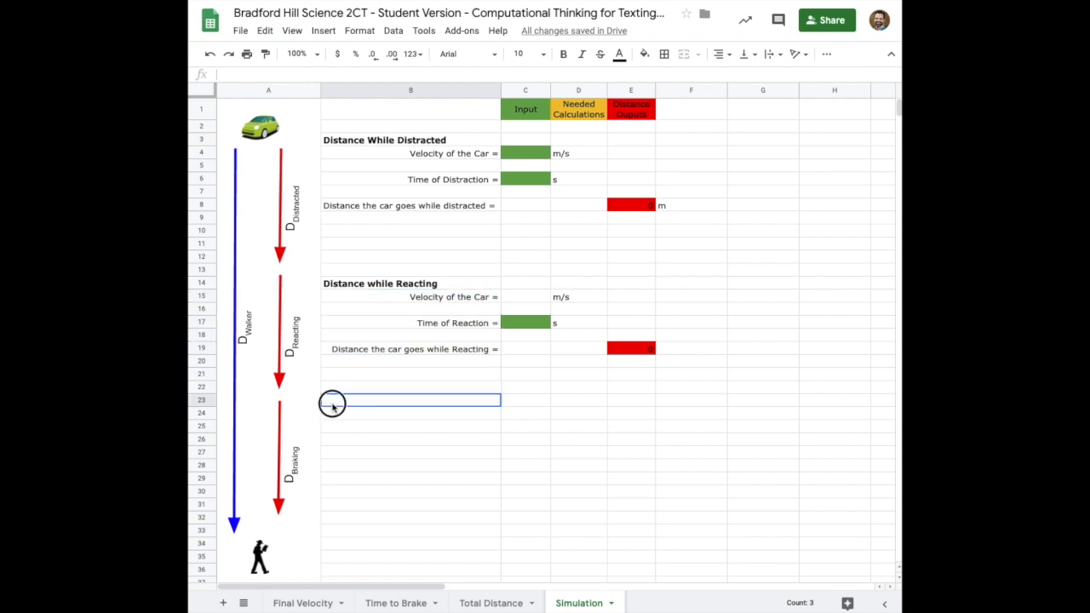
Enter the bold heading 'Distance while Braking' in B23 to start the third section.
{"action": "type", "text": "Distance while"}
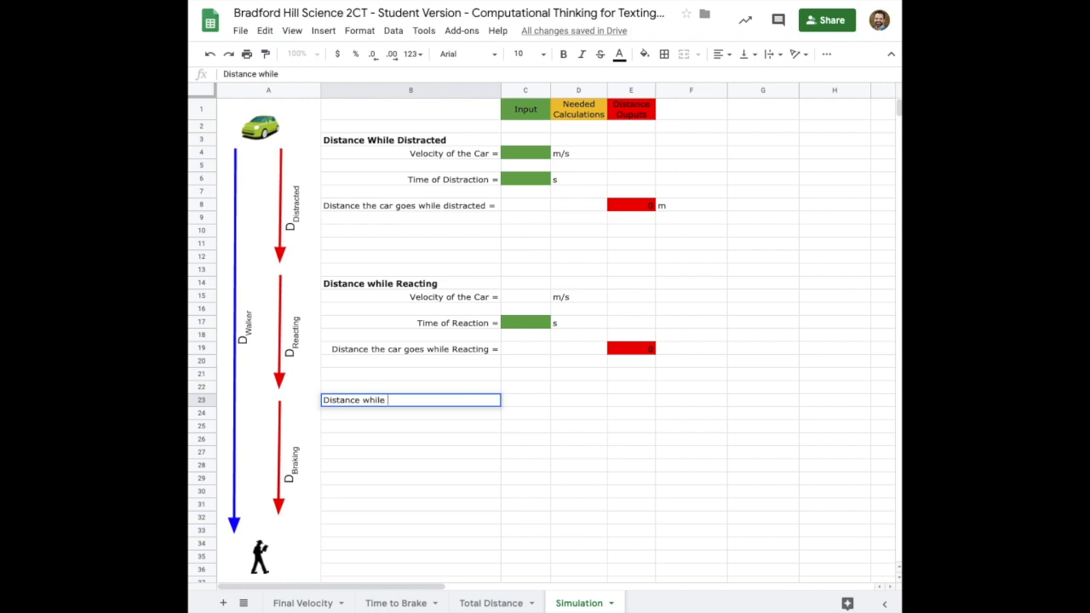
{"action": "type", "text": "Braking"}
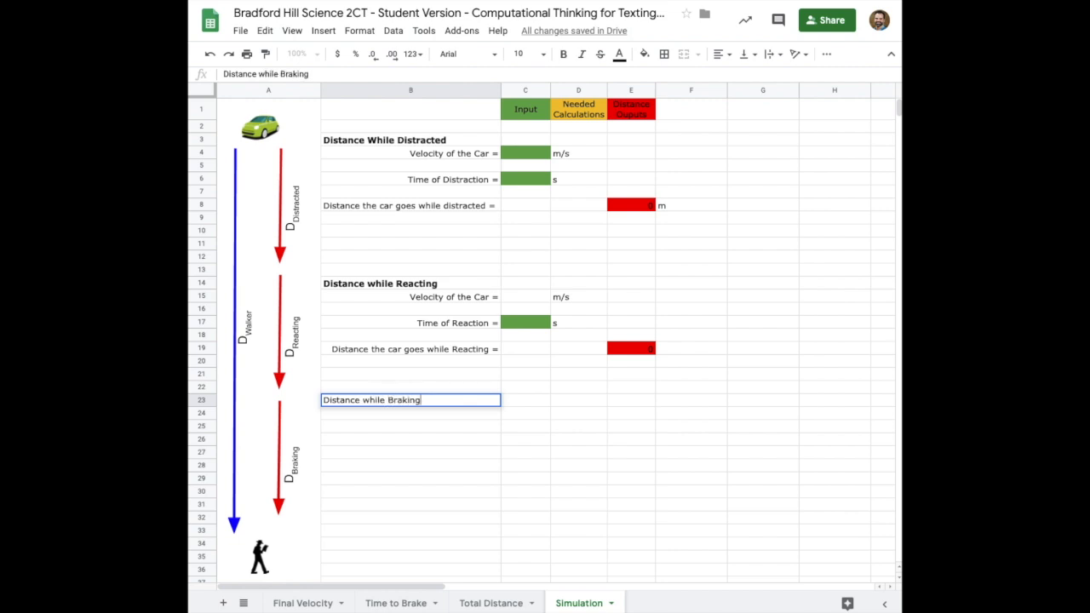
{"action": "mouse_move", "coordinate": [341, 416]}
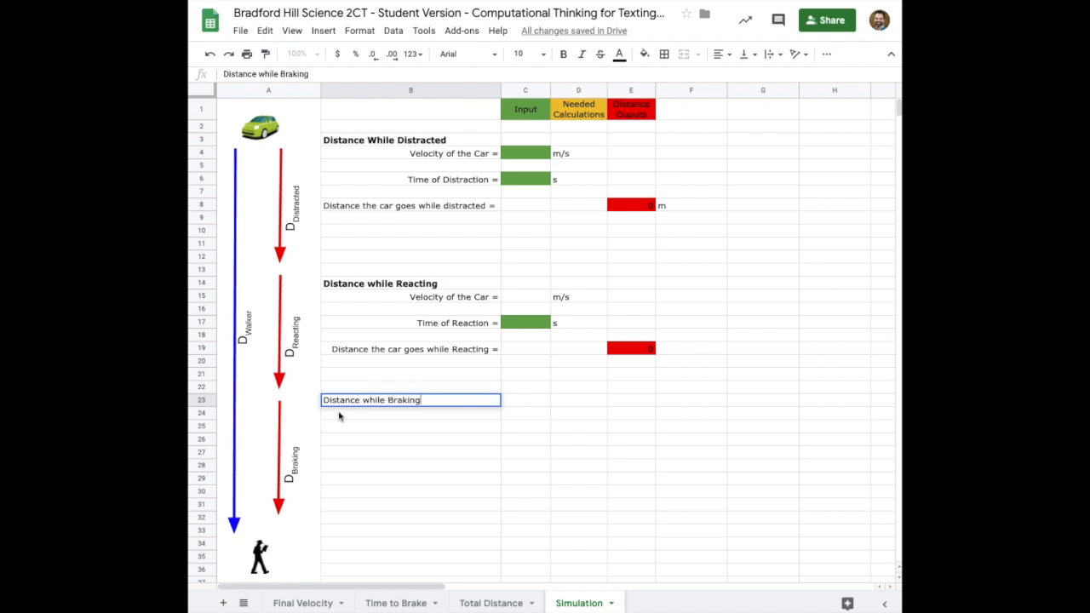
{"action": "key", "text": "Enter"}
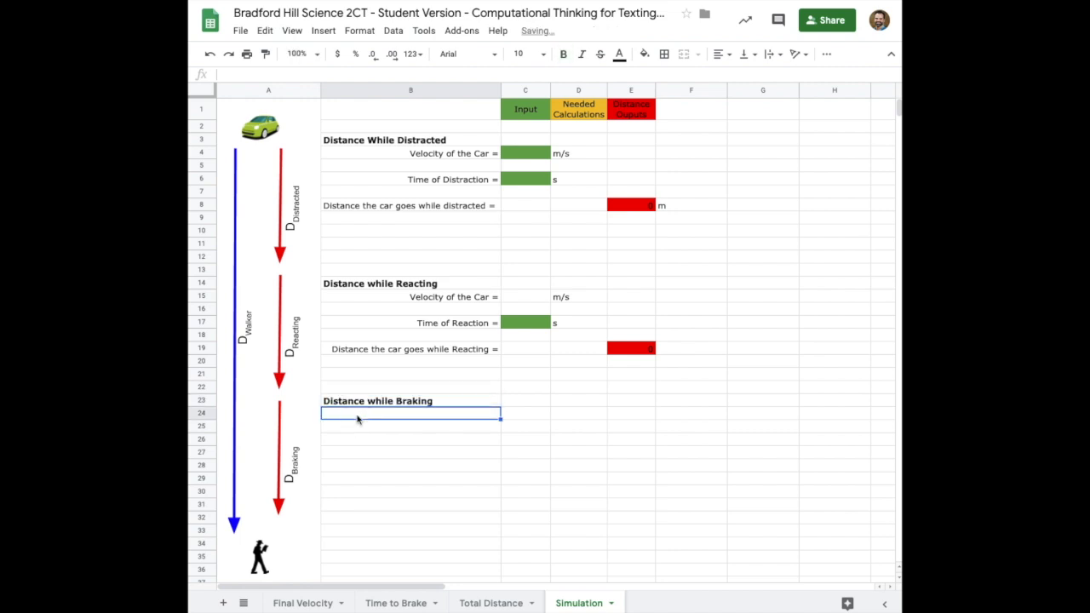
Label B24 'Velocity of the Car before braking =', link C24 to =C4, add m/s units.
{"action": "type", "text": "Velocity of the"}
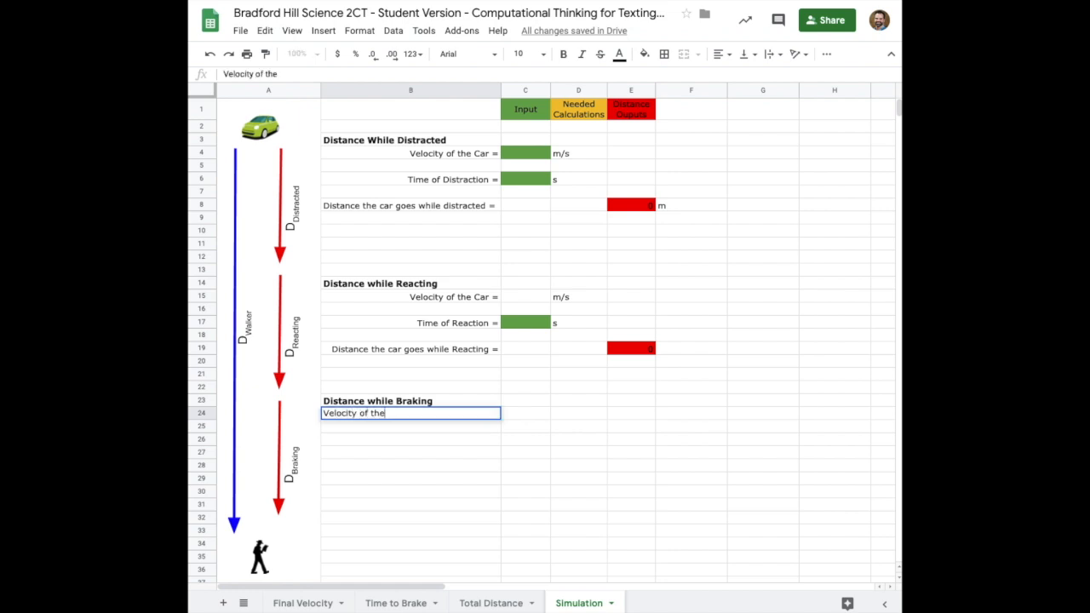
{"action": "type", "text": "Car before"}
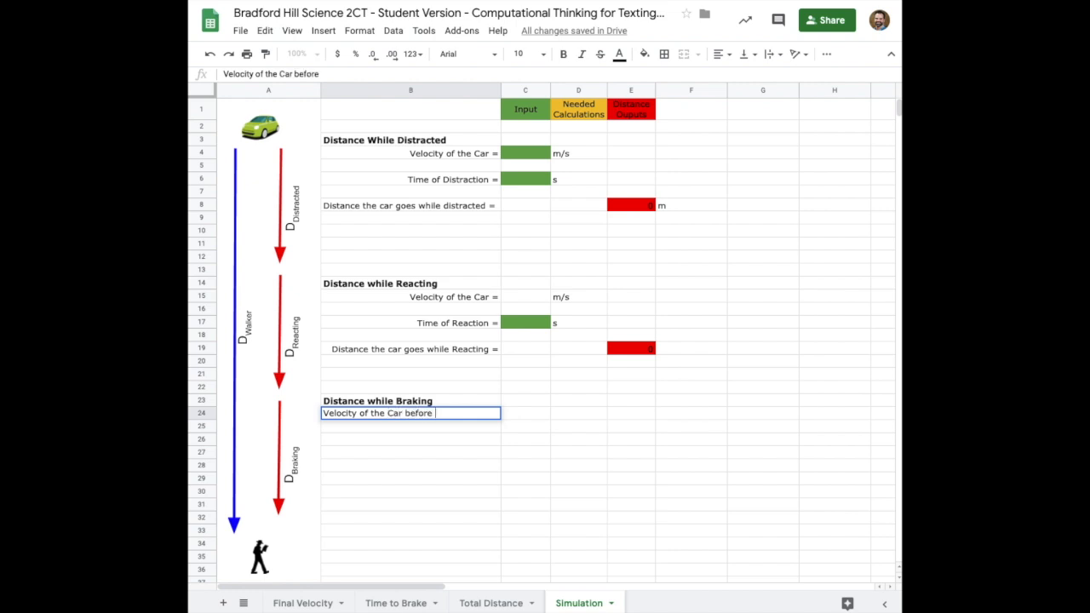
{"action": "type", "text": "braking ="}
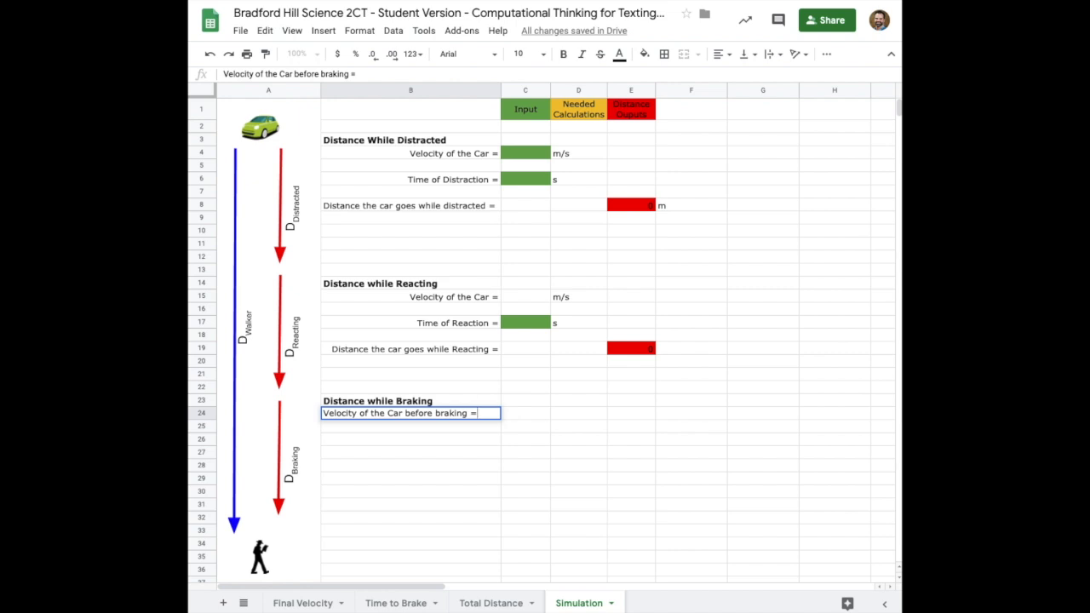
{"action": "left_click", "coordinate": [524, 413]}
{"action": "type", "text": "="}
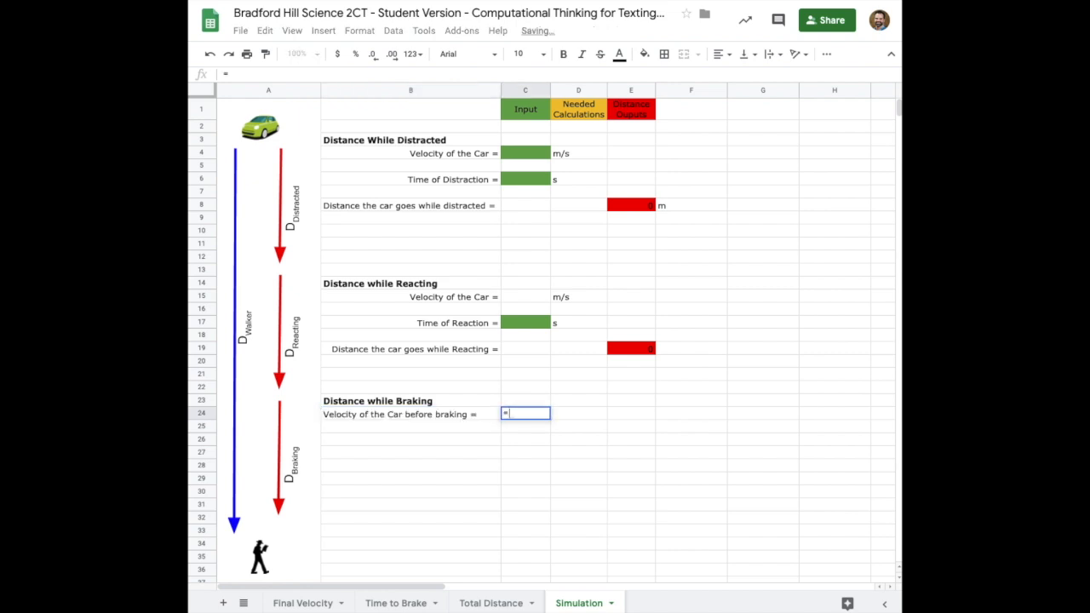
{"action": "left_click", "coordinate": [526, 153]}
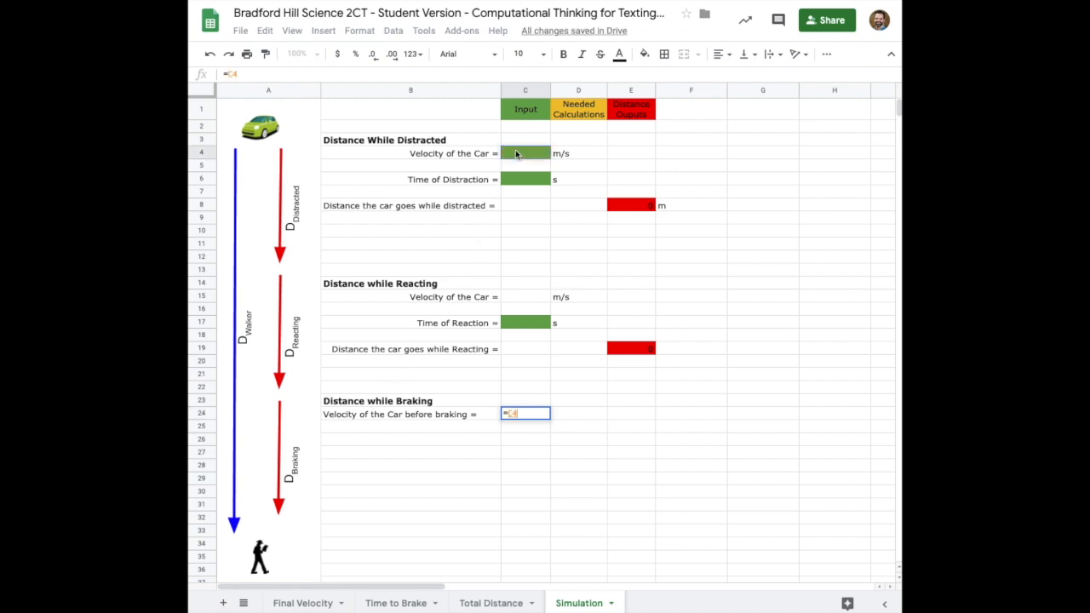
{"action": "key", "text": "Enter"}
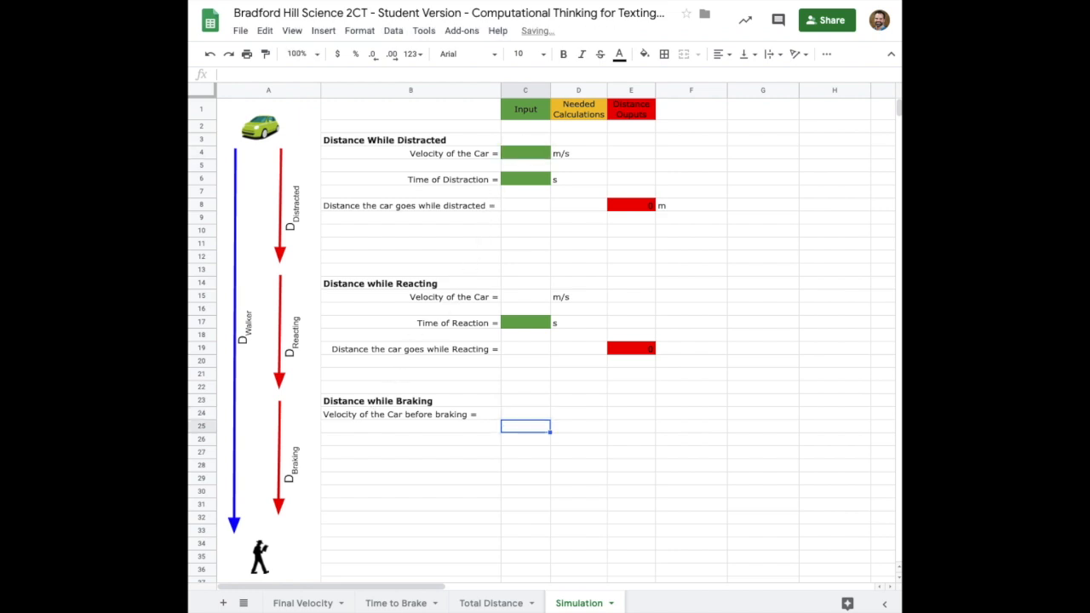
{"action": "left_click", "coordinate": [578, 413]}
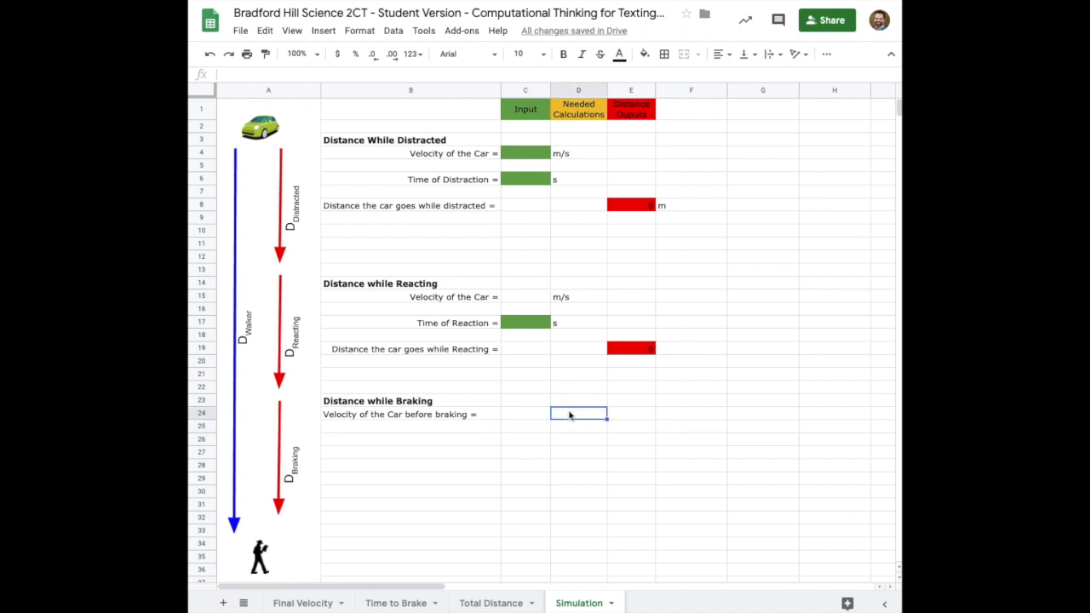
{"action": "type", "text": "m/s"}
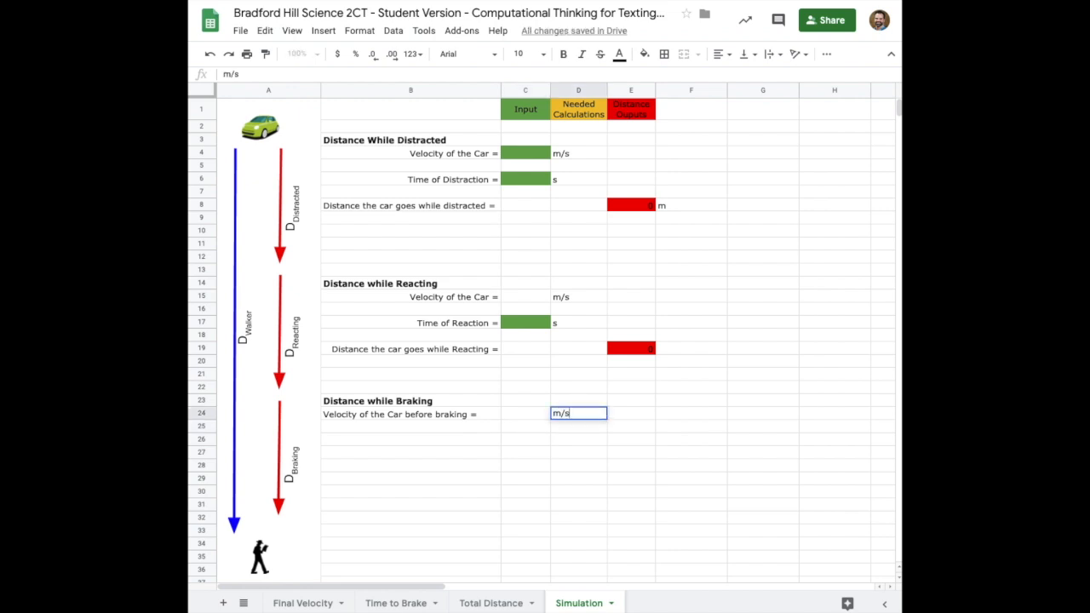
{"action": "left_click", "coordinate": [410, 439]}
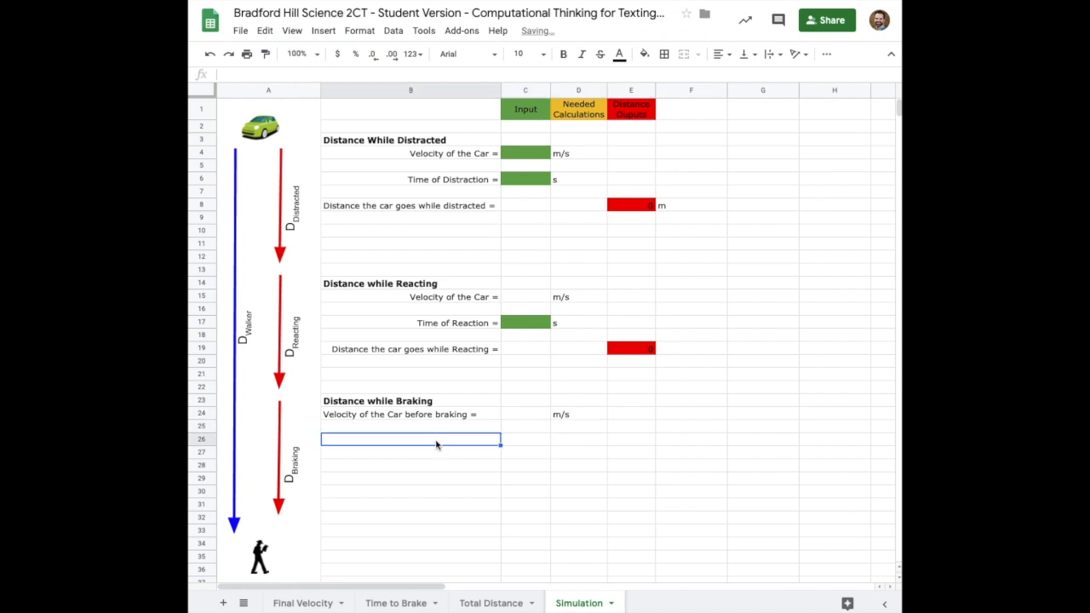
Enter 'Velocity of the Car after braking =' in B26, value 0 and m/s units.
{"action": "type", "text": "Velocity of the"}
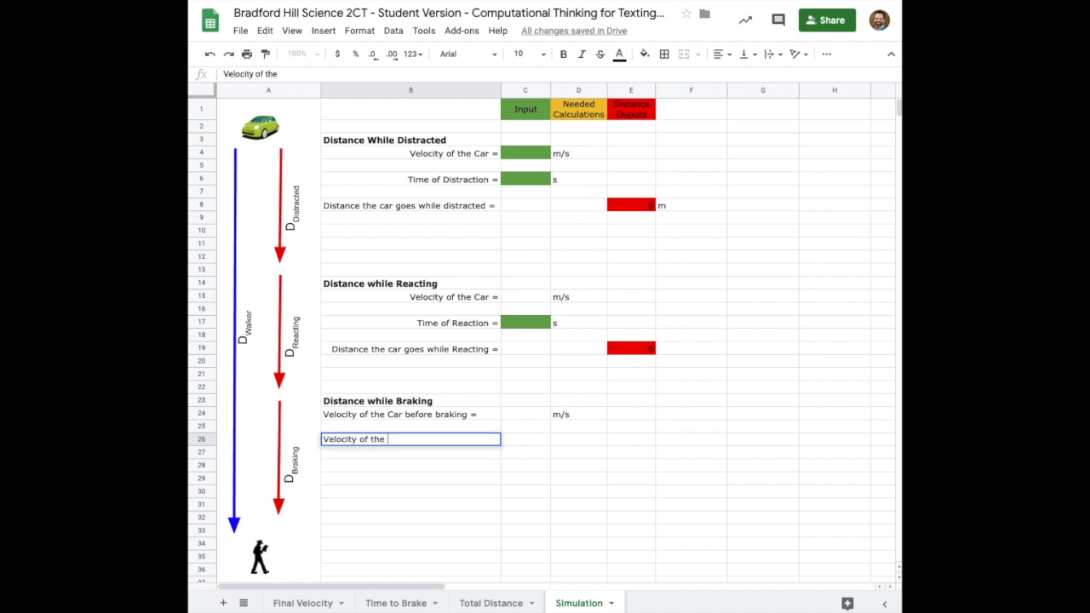
{"action": "type", "text": "Car a"}
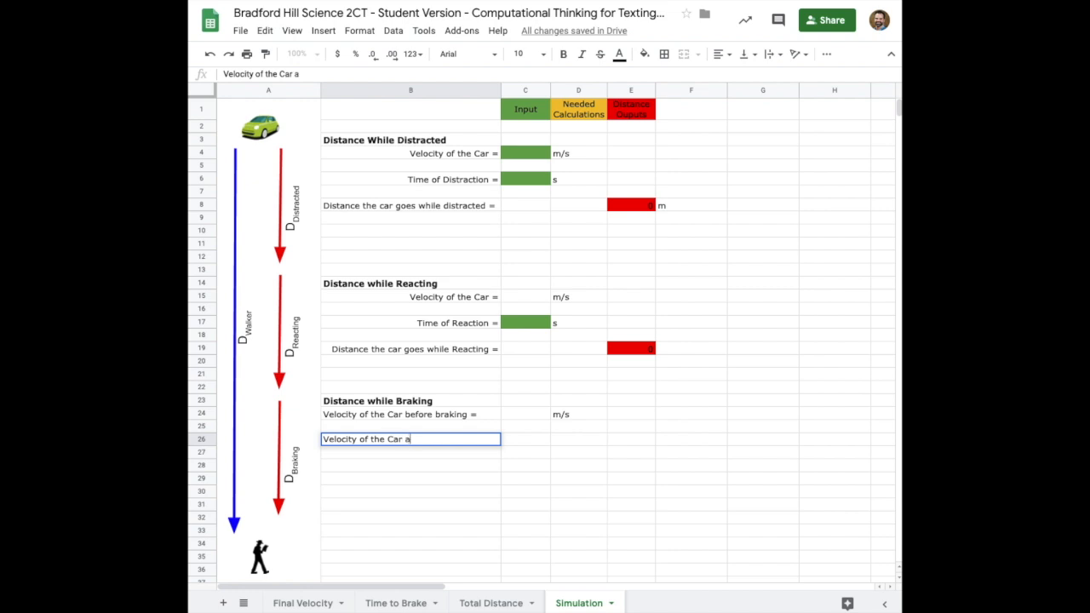
{"action": "type", "text": "fter braking"}
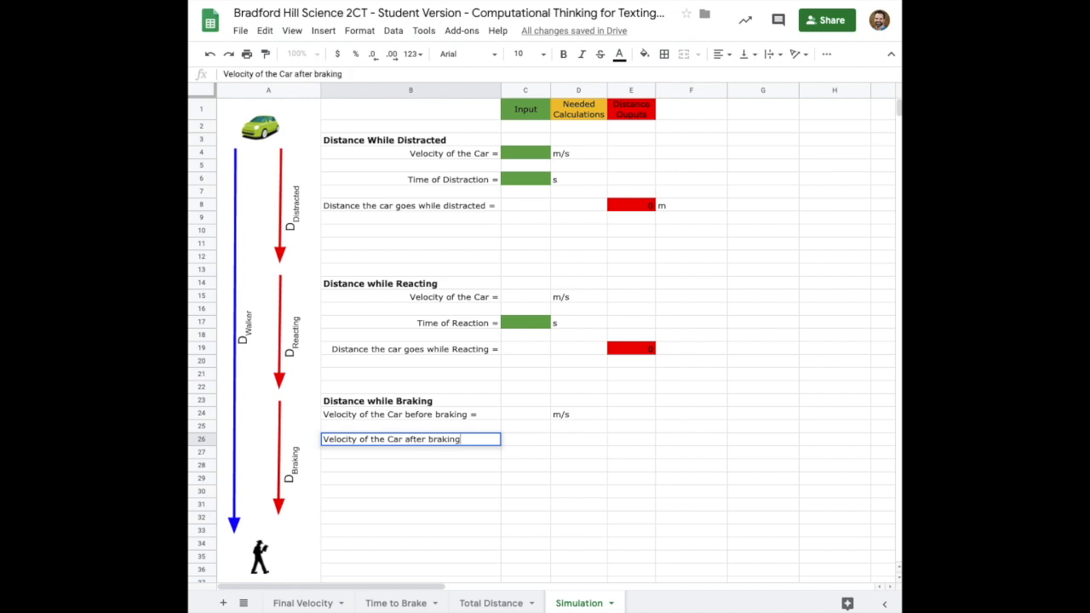
{"action": "type", "text": "="}
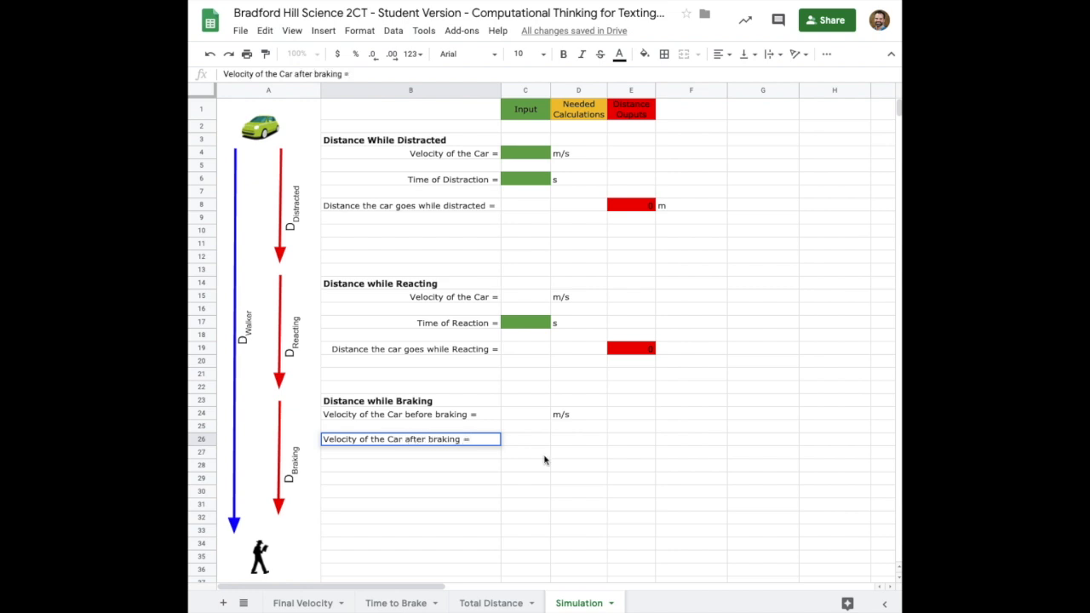
{"action": "left_click", "coordinate": [524, 439]}
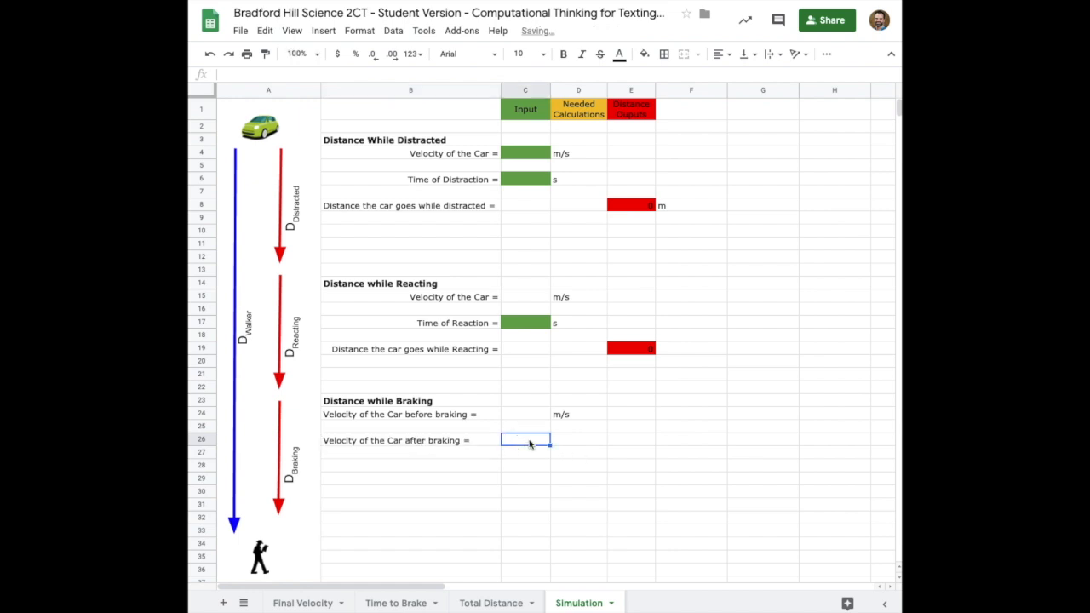
{"action": "type", "text": "0"}
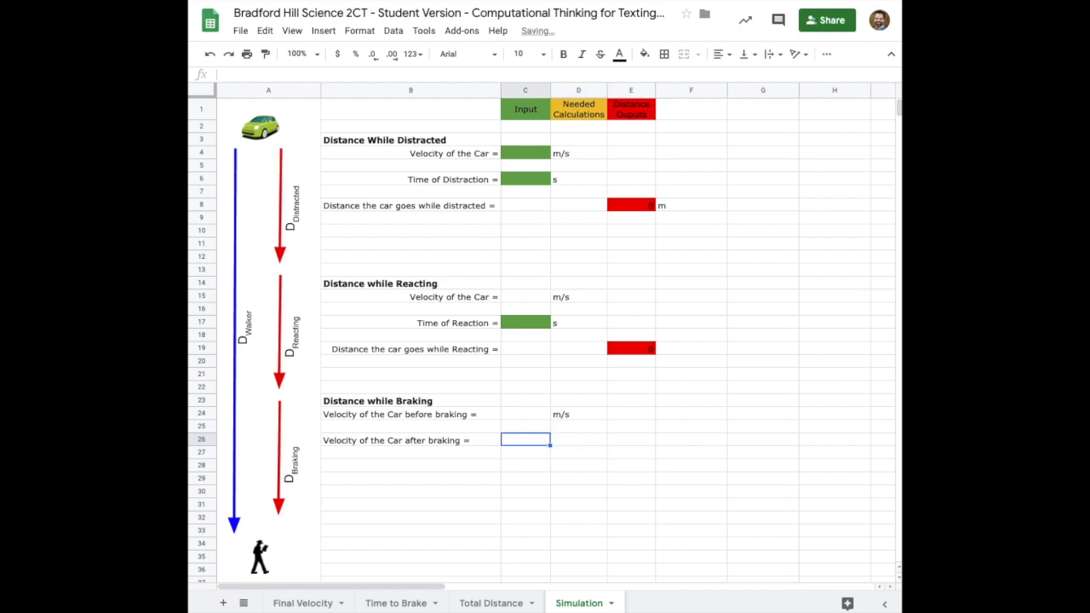
{"action": "type", "text": "0"}
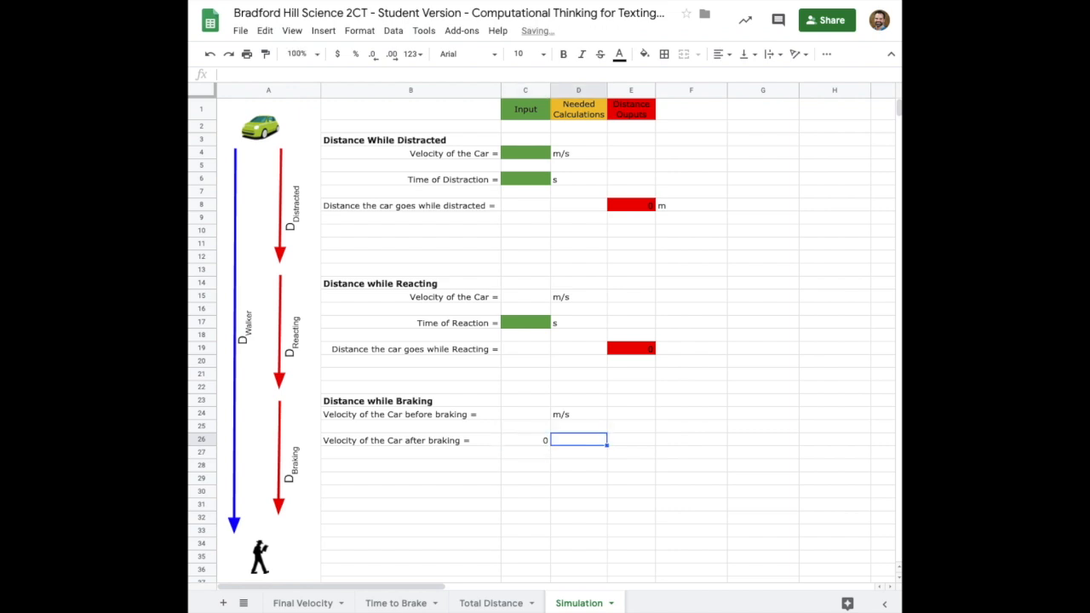
{"action": "type", "text": "m/s"}
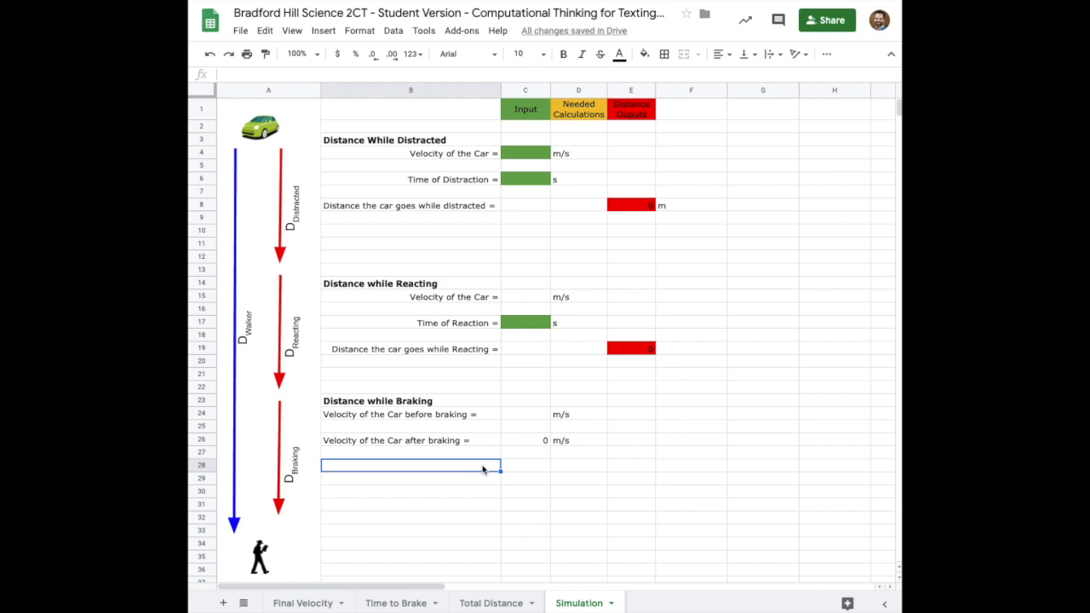
Label B28 'Deceleration due to braking =', fill C28 green, and add m/s /s units.
{"action": "type", "text": "Deceleration due to braki"}
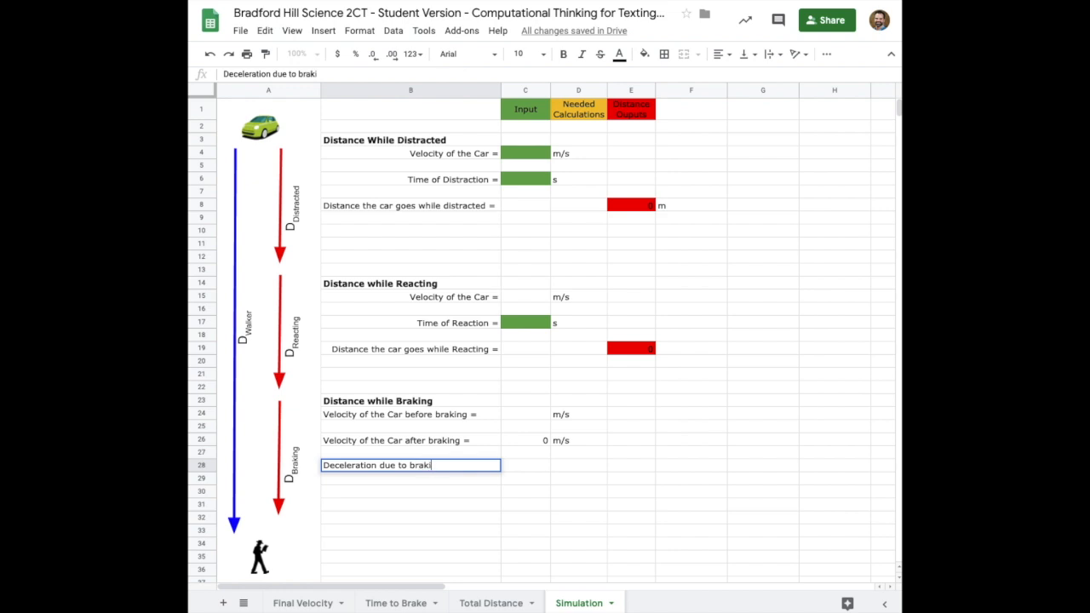
{"action": "type", "text": "ng ="}
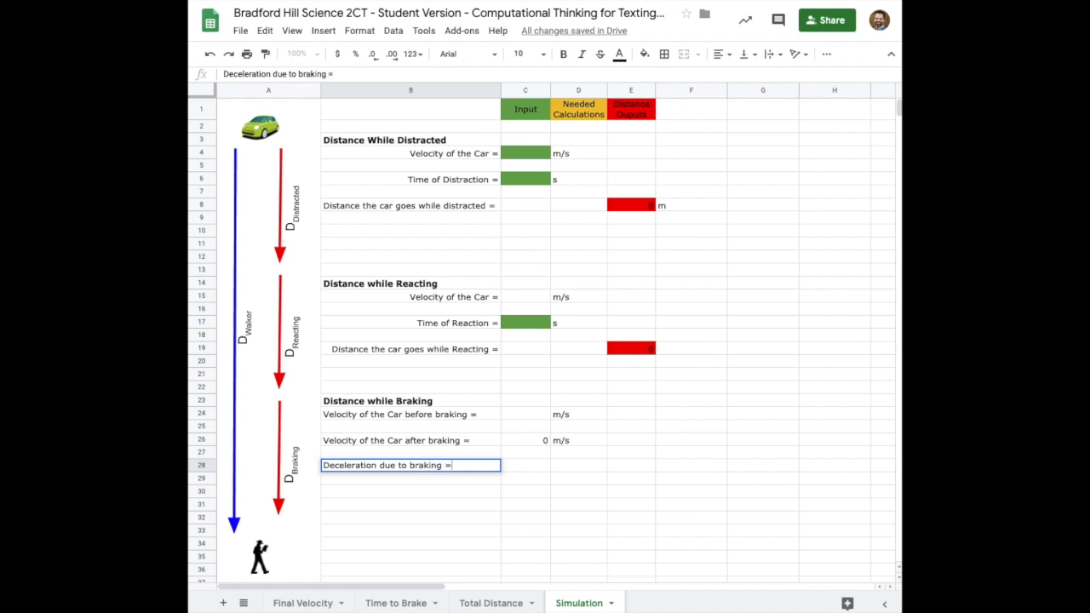
{"action": "mouse_move", "coordinate": [541, 467]}
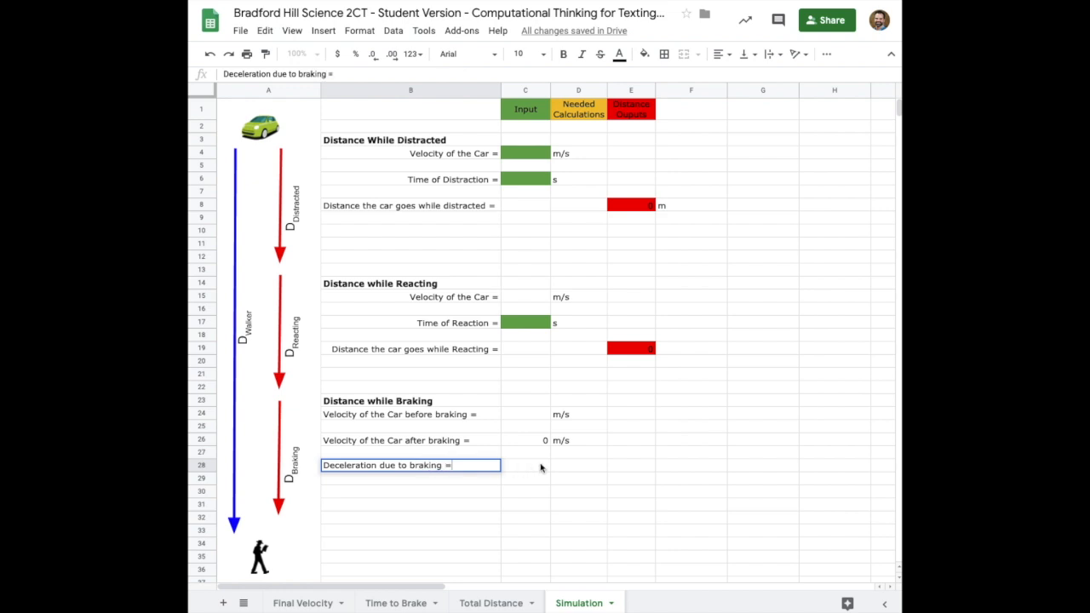
{"action": "left_click", "coordinate": [526, 465]}
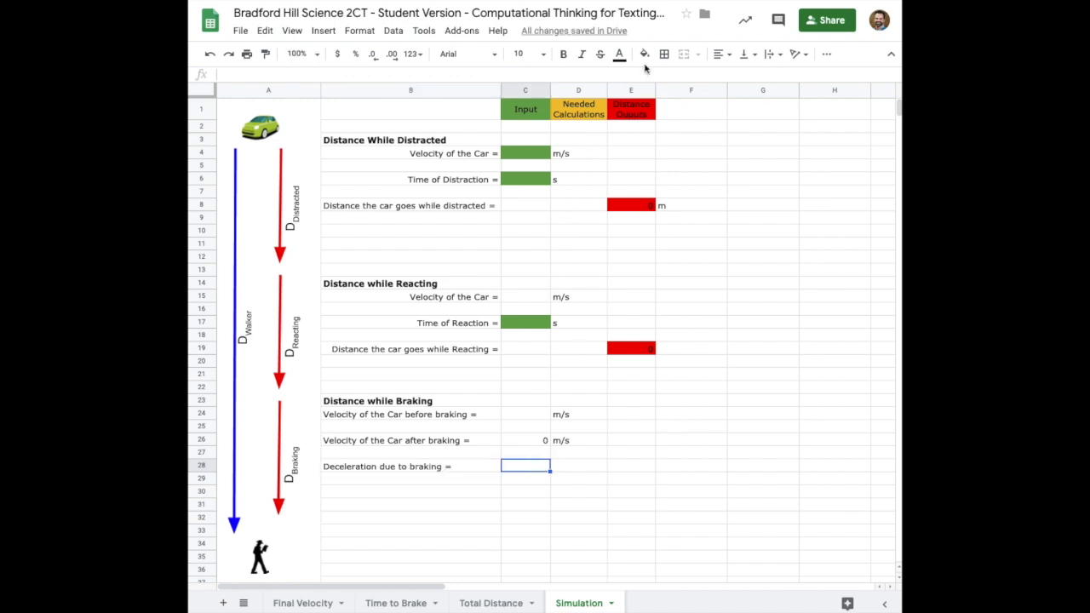
{"action": "left_click", "coordinate": [643, 53]}
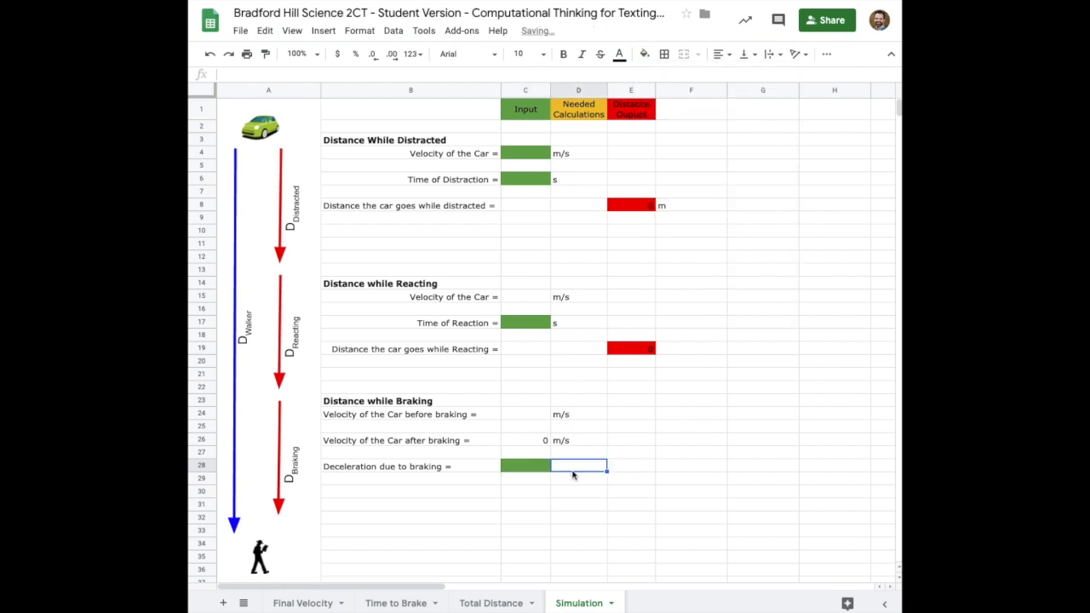
{"action": "type", "text": "m"}
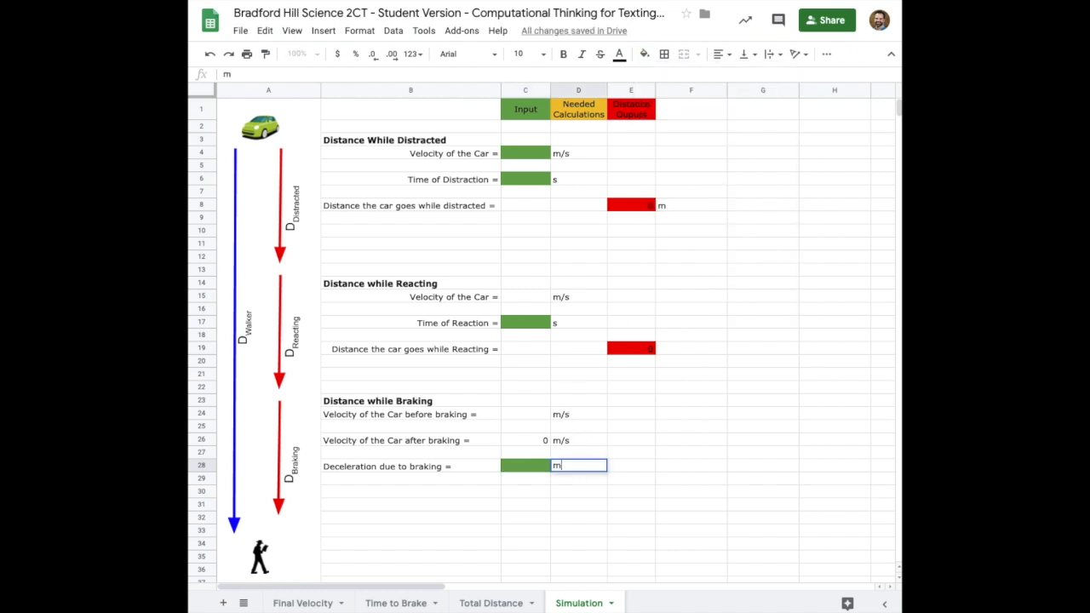
{"action": "type", "text": "/s /s"}
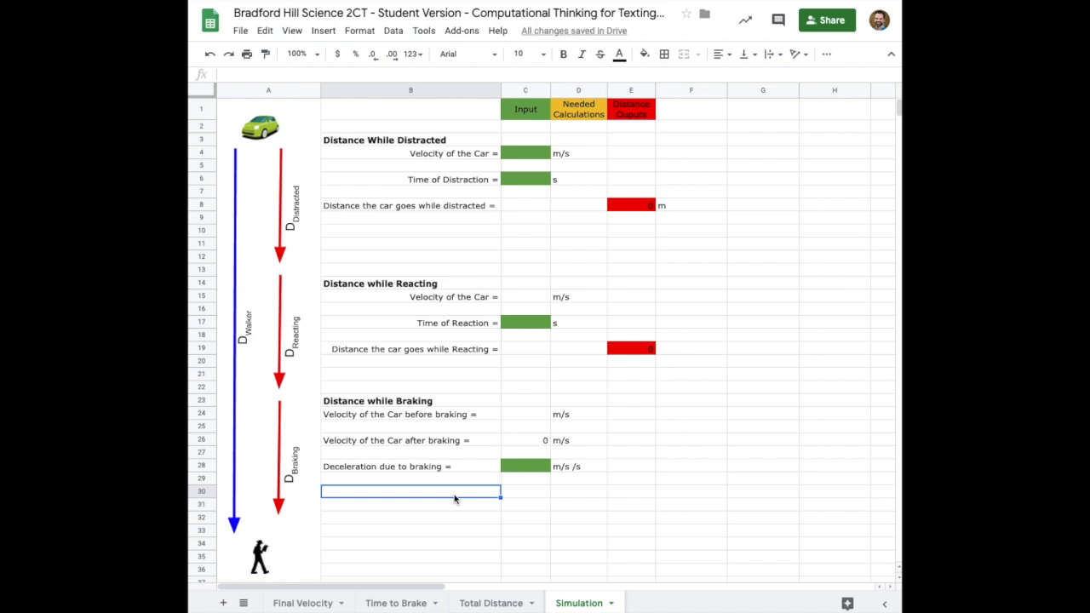
Type the label 'Time of braking =' in B30.
{"action": "type", "text": "Time of B"}
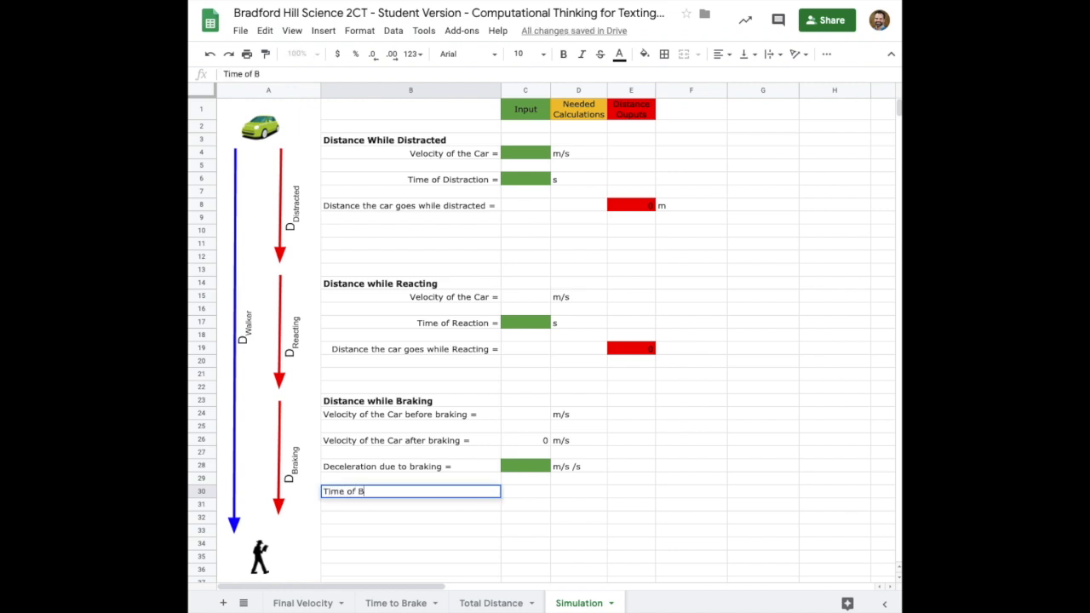
{"action": "type", "text": "raking"}
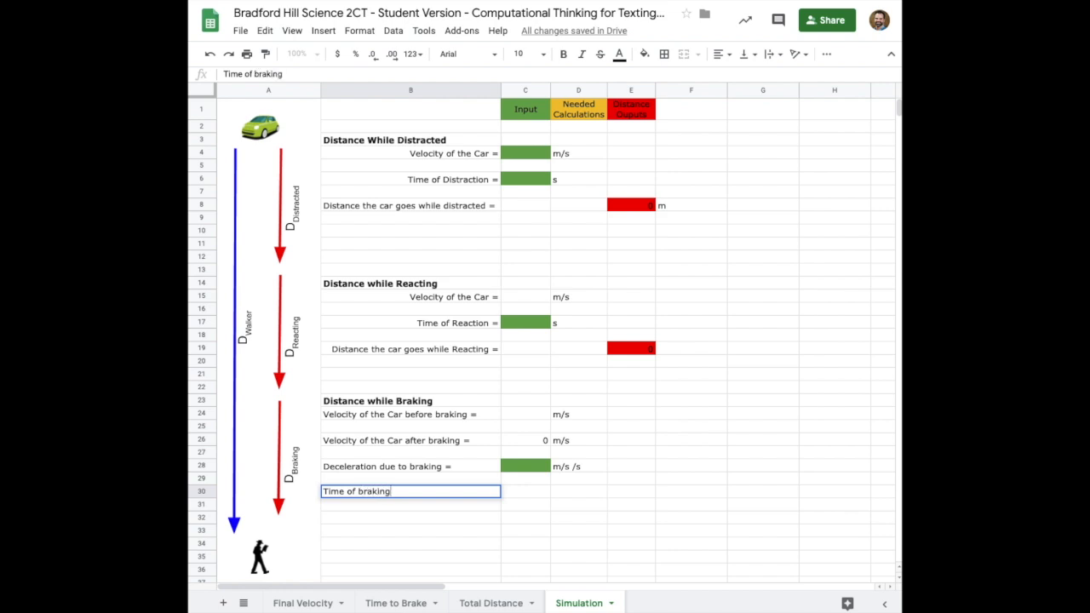
{"action": "type", "text": "="}
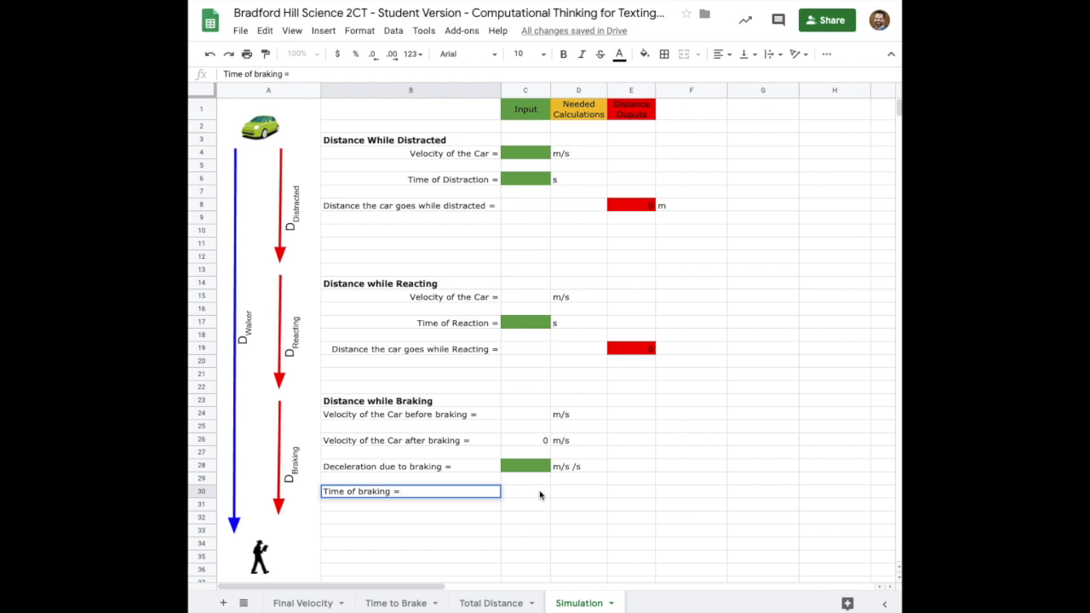
{"action": "left_click", "coordinate": [524, 491]}
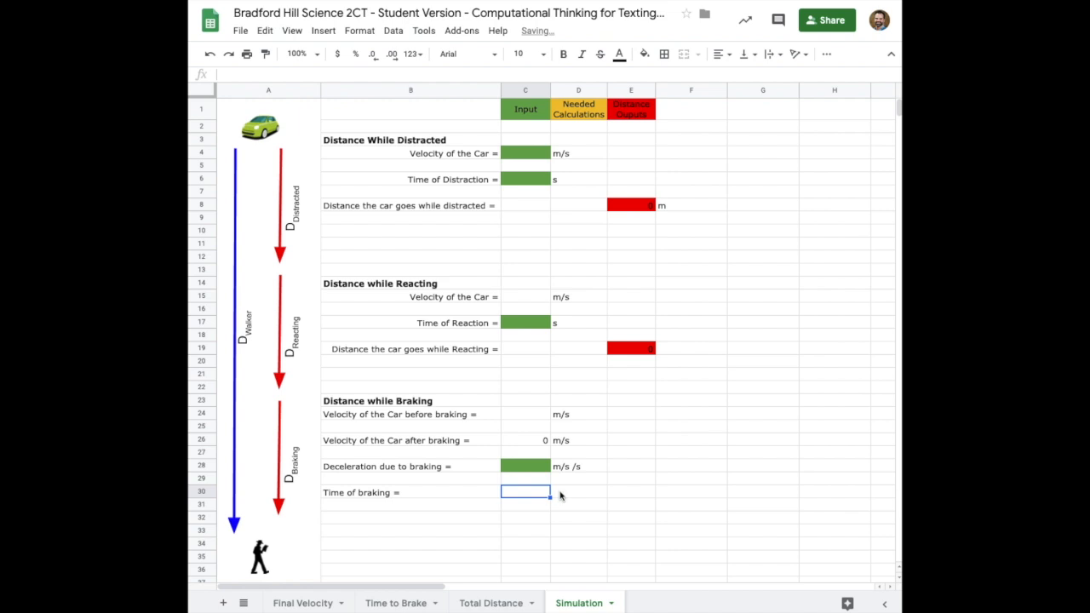
Enter =(C26-C24)/C28 in D30, currently showing #DIV/0!
{"action": "left_click", "coordinate": [578, 492]}
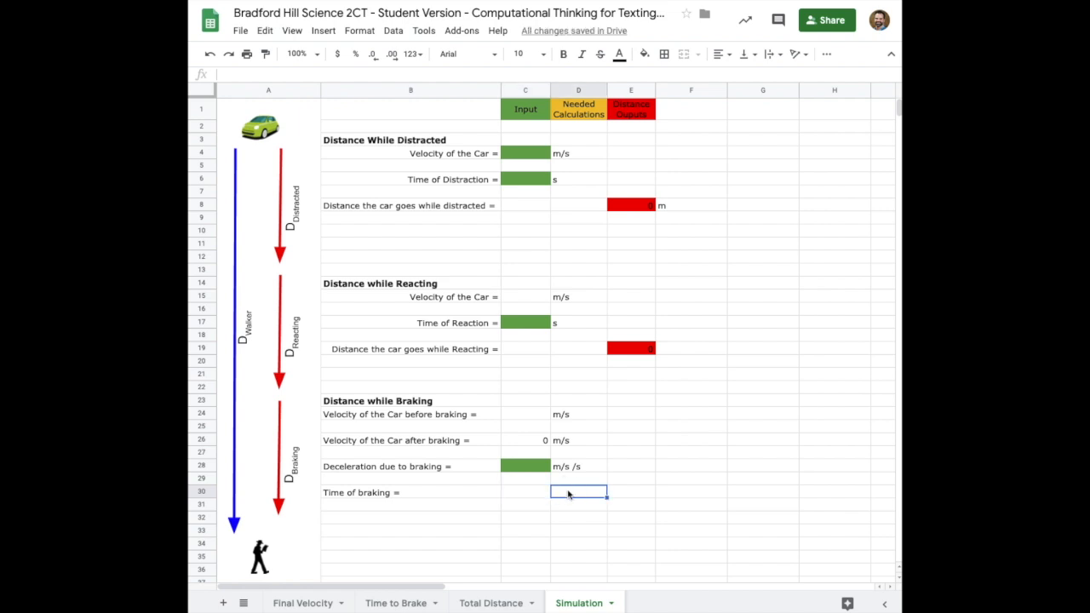
{"action": "type", "text": "="}
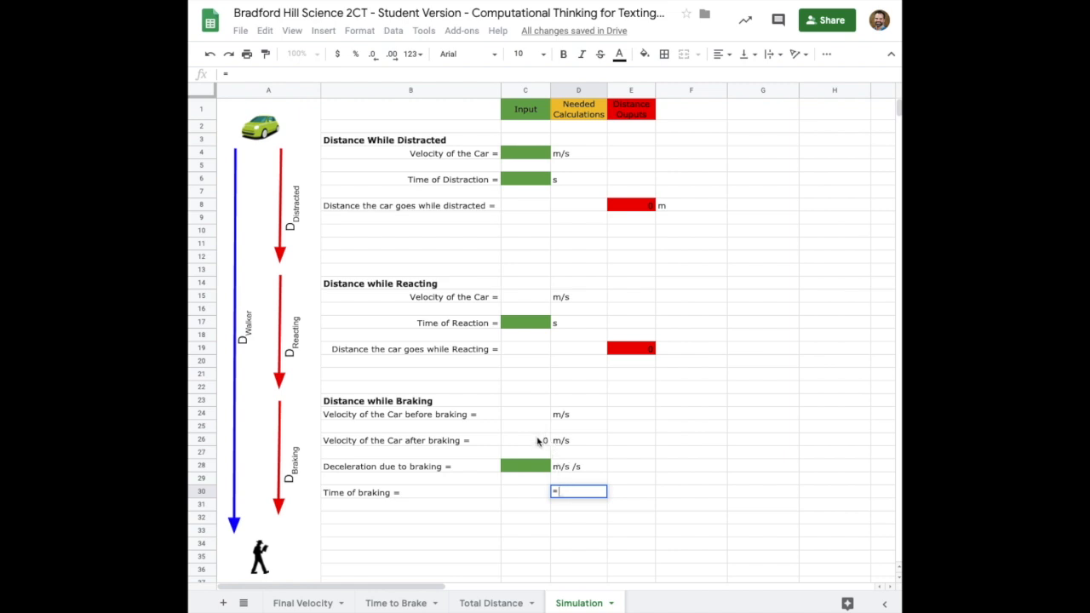
{"action": "left_click", "coordinate": [525, 440]}
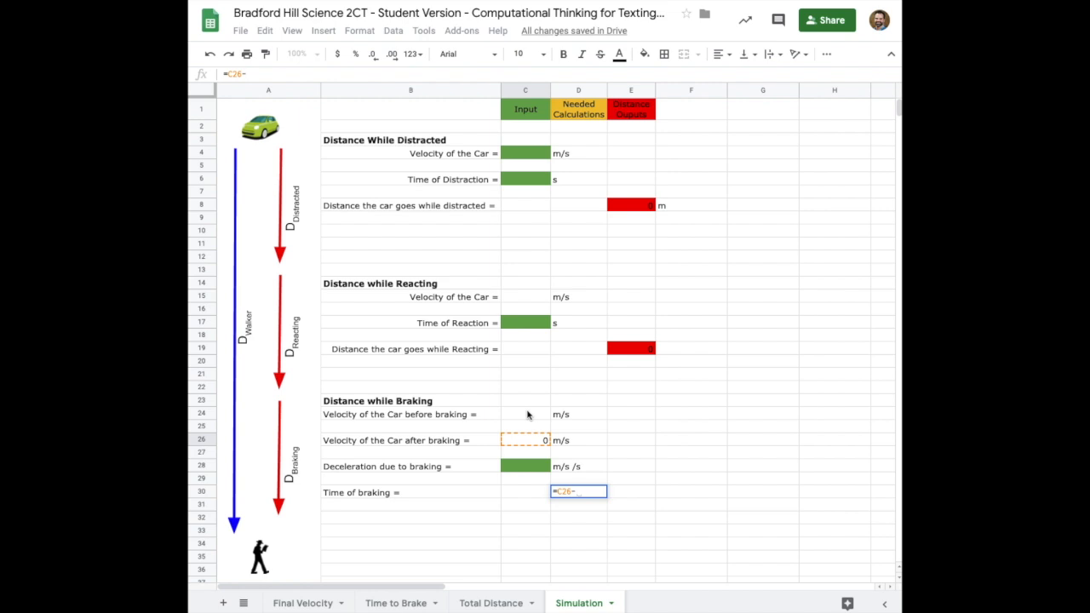
{"action": "left_click", "coordinate": [526, 415]}
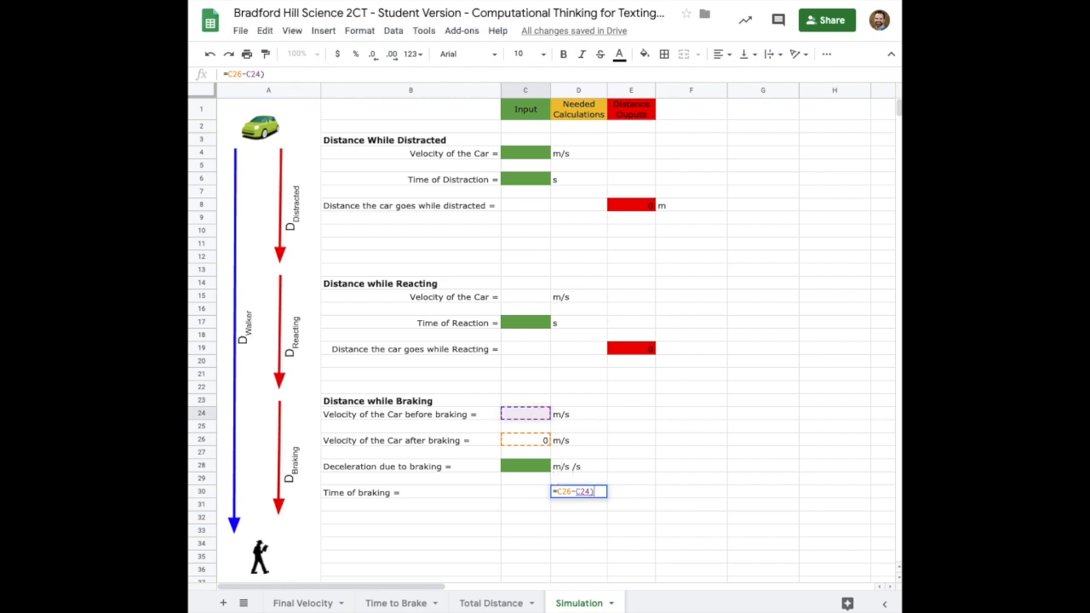
{"action": "type", "text": "a"}
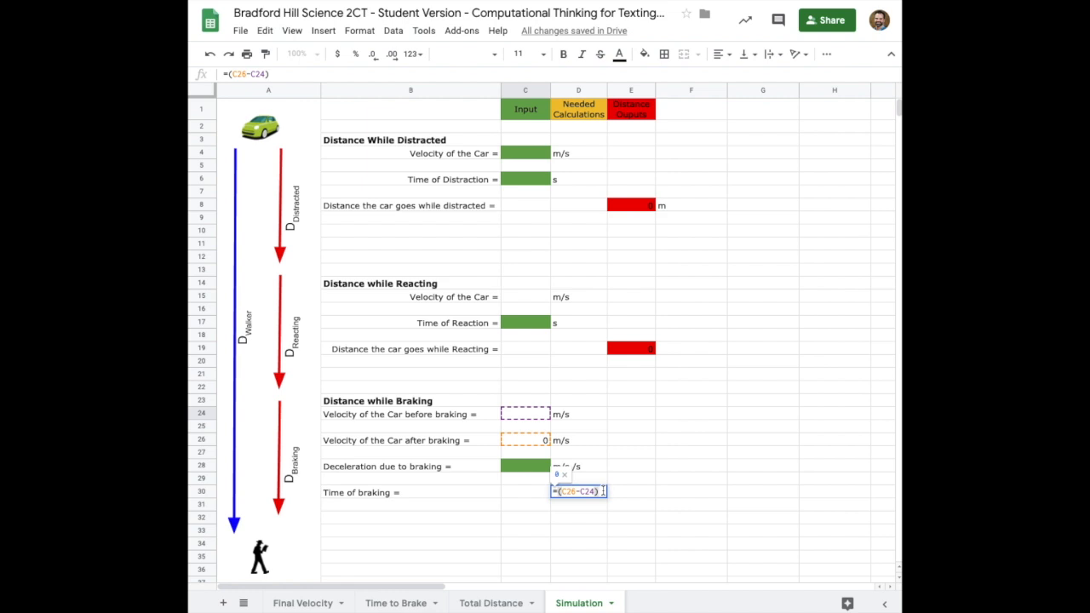
{"action": "type", "text": "/"}
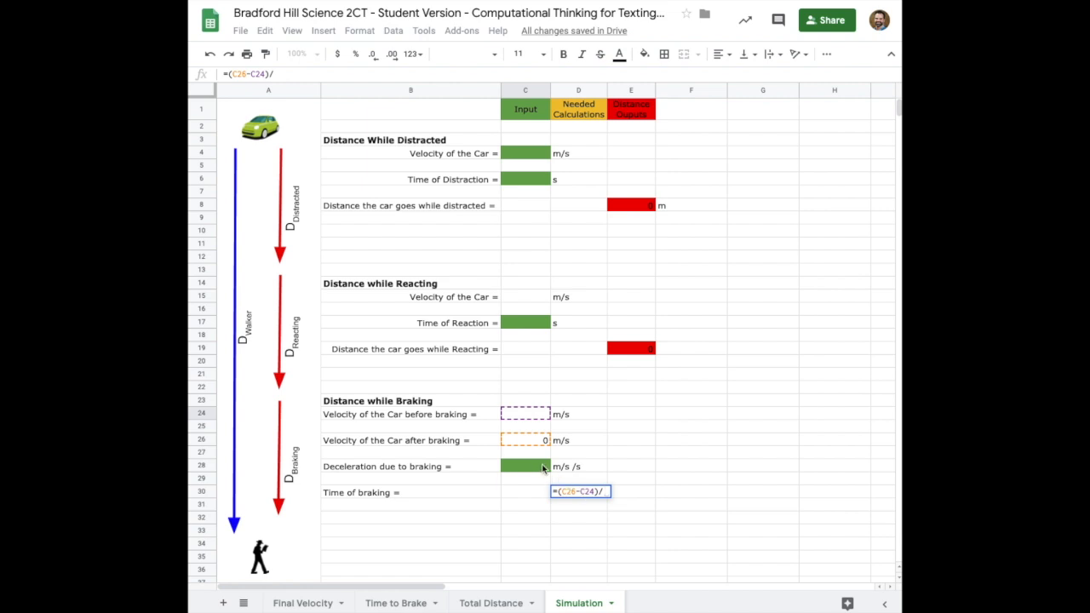
{"action": "left_click", "coordinate": [524, 466]}
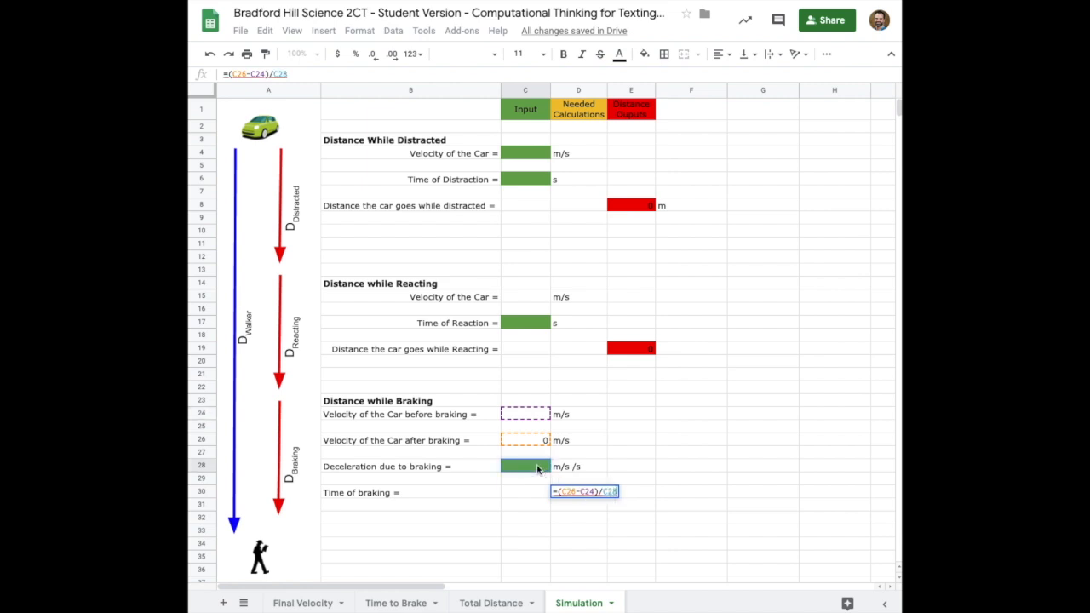
{"action": "key", "text": "Enter"}
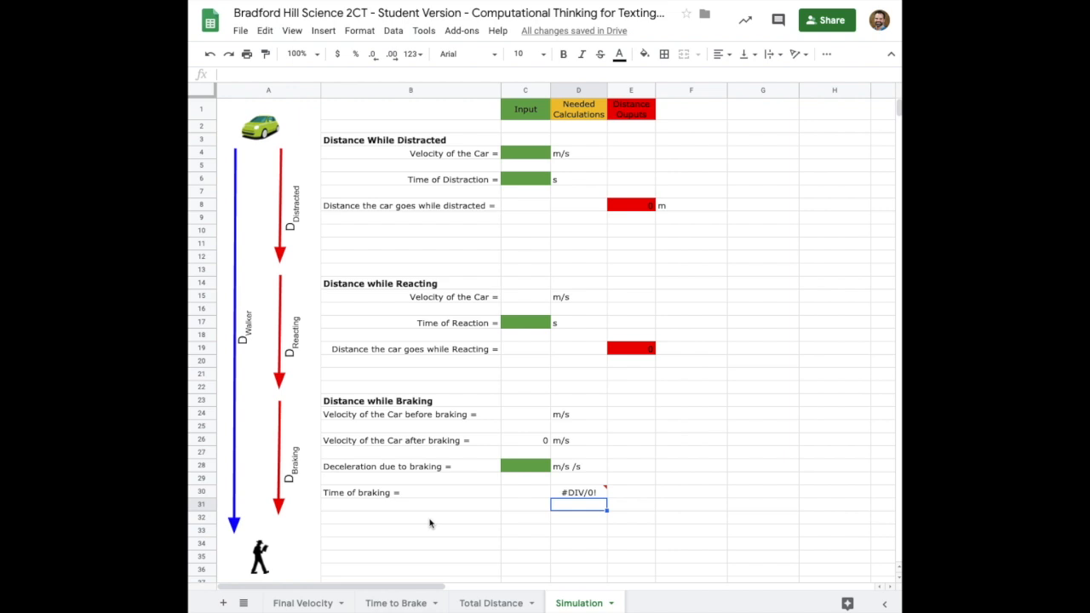
Type 'Distance the car goes while Braking =' in B32.
{"action": "left_click", "coordinate": [428, 520]}
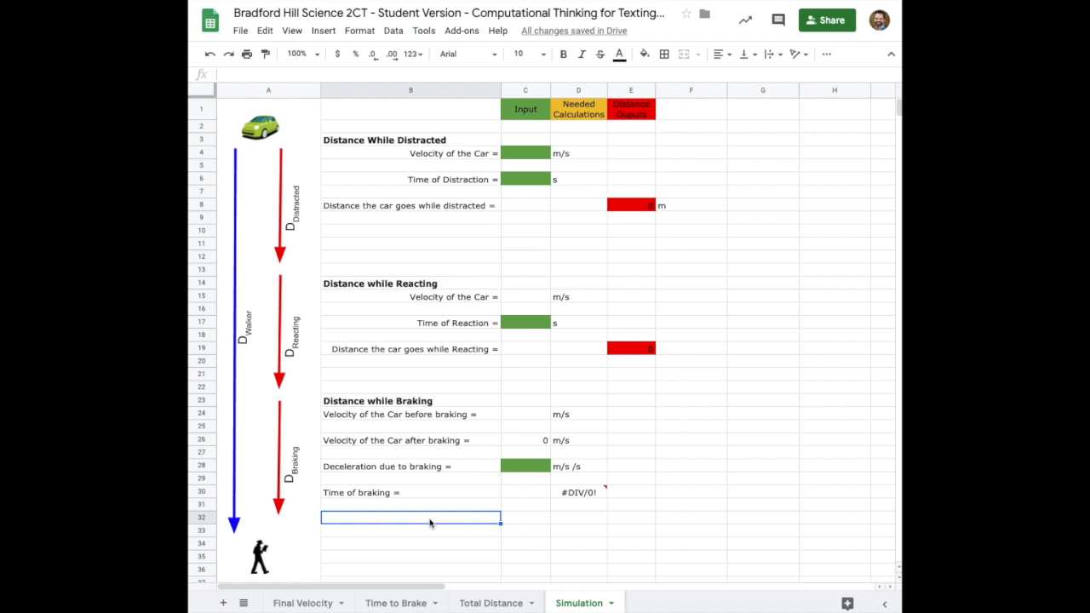
{"action": "type", "text": "Distance the car goes while B"}
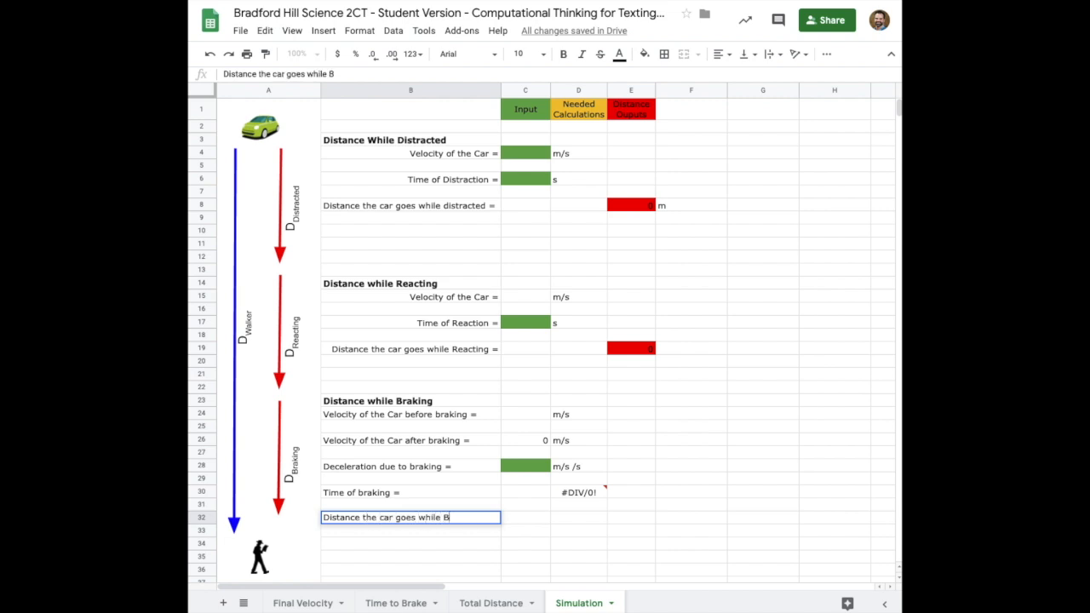
{"action": "type", "text": "raking ="}
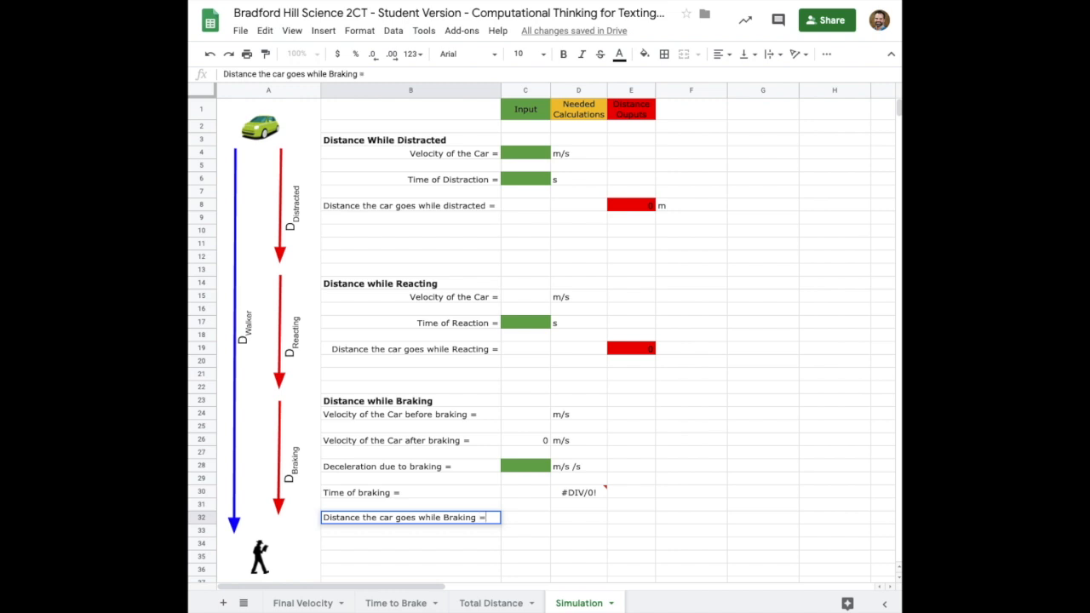
{"action": "mouse_move", "coordinate": [612, 518]}
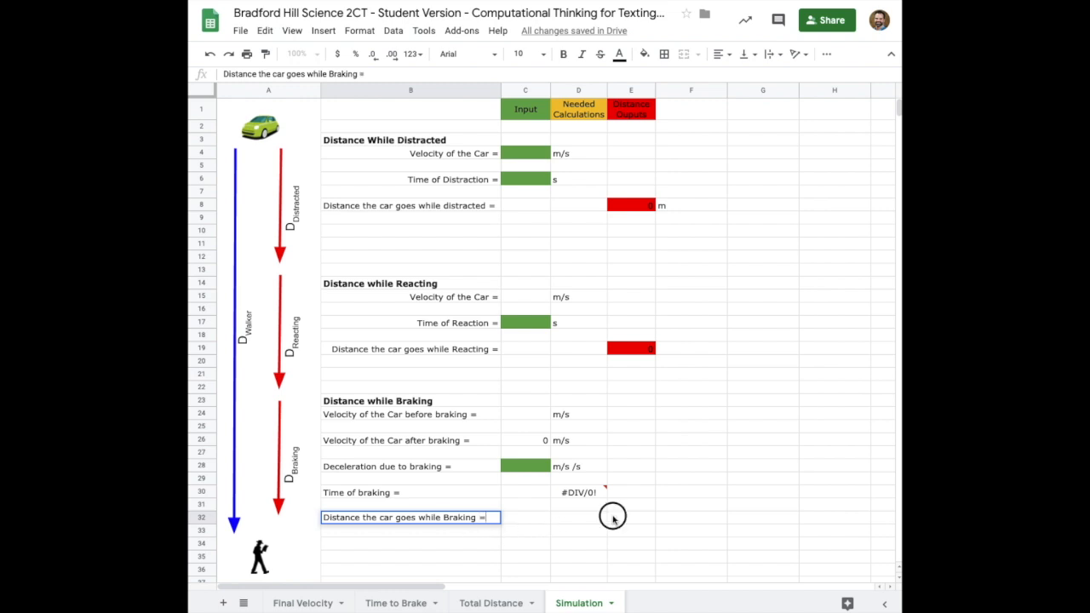
{"action": "left_click", "coordinate": [629, 517]}
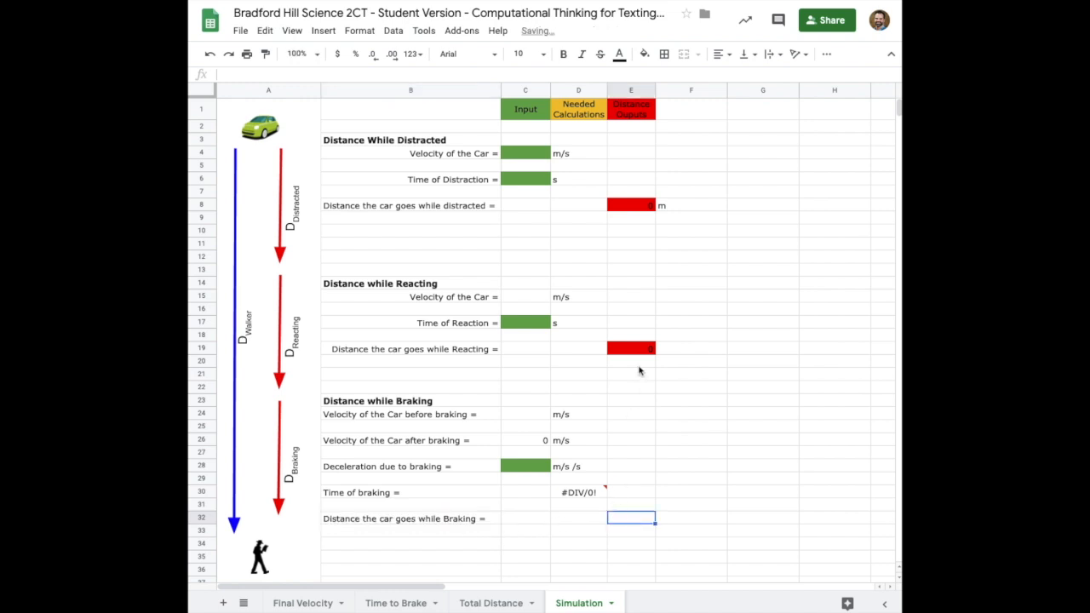
Make E32 a red output cell calculating =C24*D30+0.5*C28*D30*D30.
{"action": "left_click", "coordinate": [644, 54]}
{"action": "type", "text": "="}
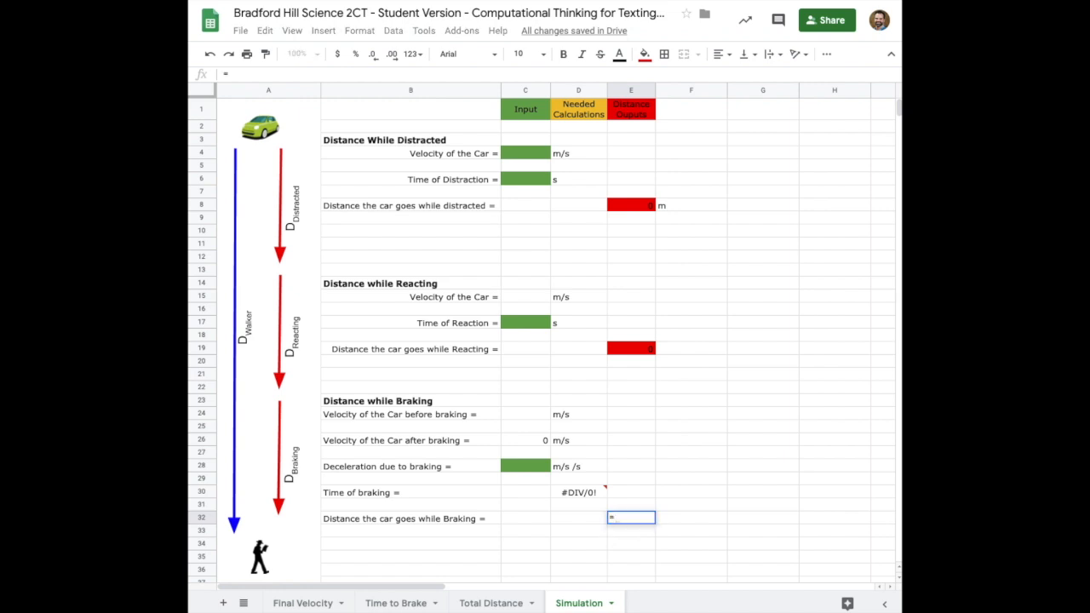
{"action": "mouse_move", "coordinate": [552, 467]}
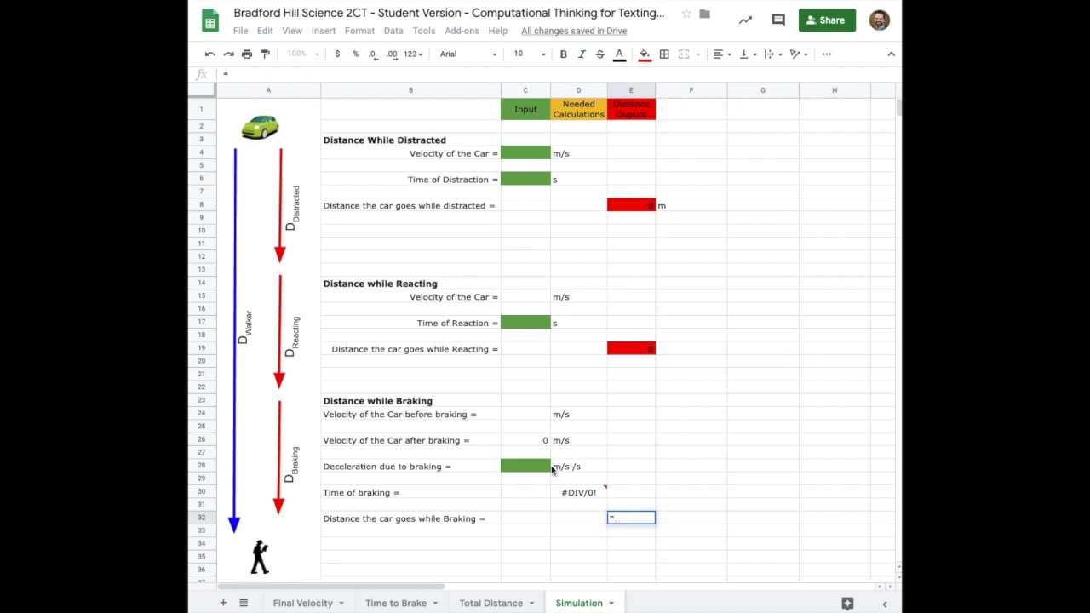
{"action": "left_click", "coordinate": [524, 414]}
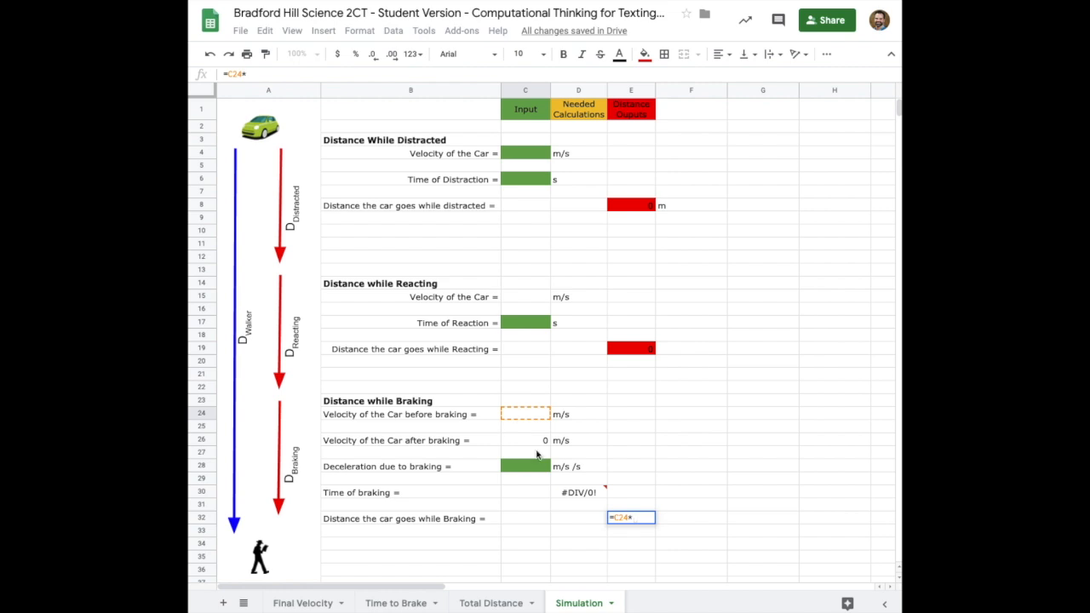
{"action": "mouse_move", "coordinate": [531, 492]}
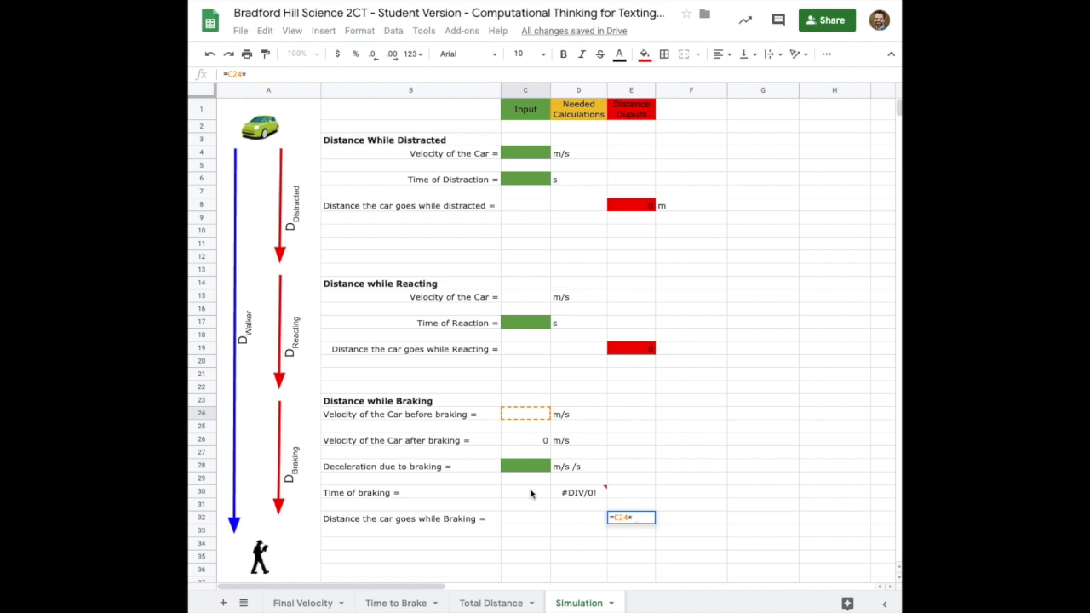
{"action": "left_click", "coordinate": [572, 493]}
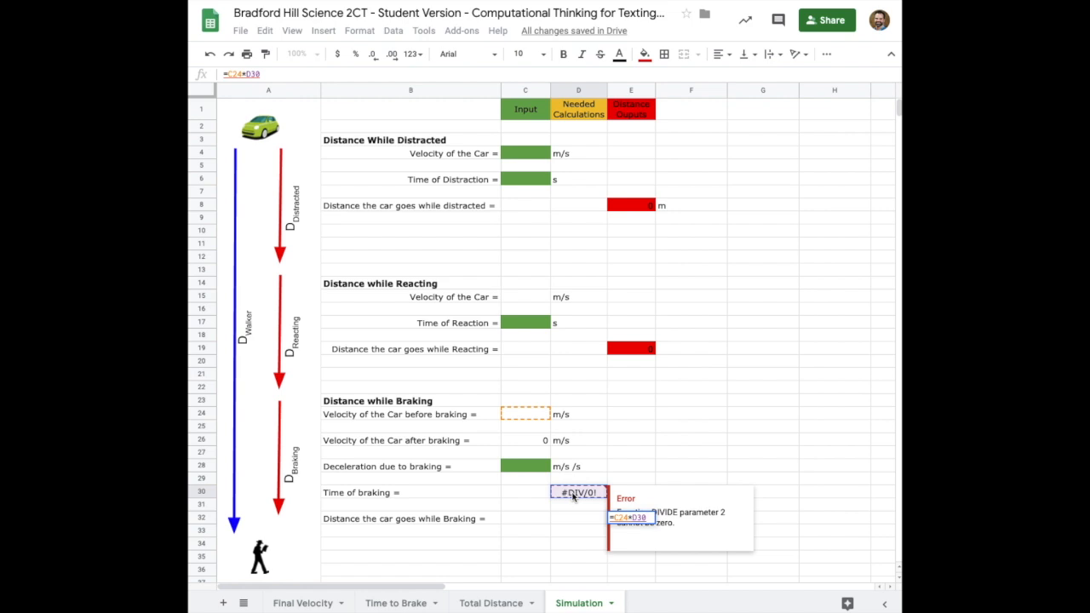
{"action": "type", "text": "+"}
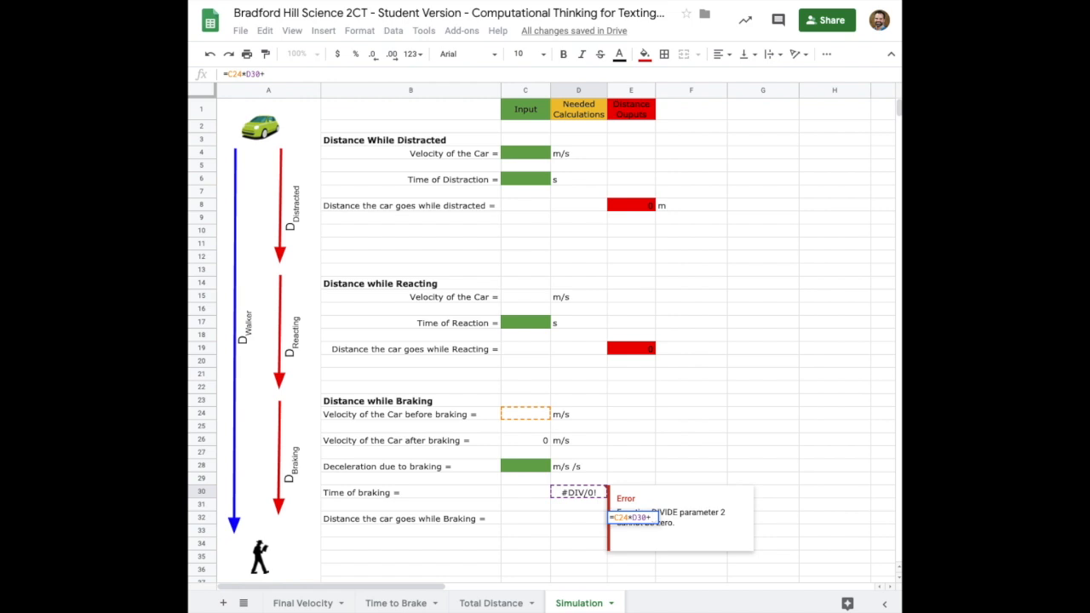
{"action": "type", "text": "0.5"}
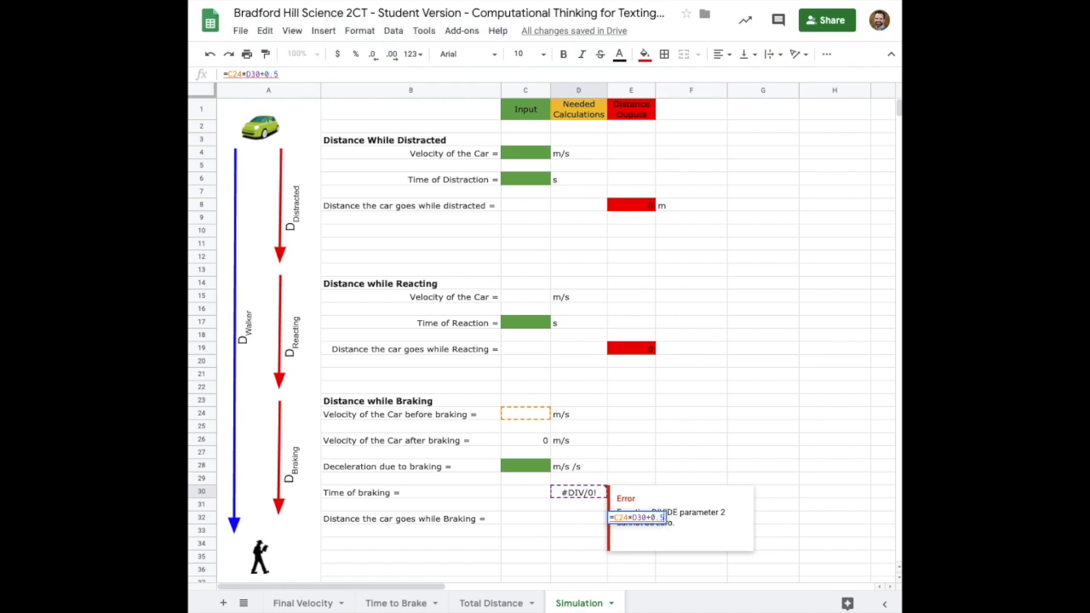
{"action": "type", "text": "*"}
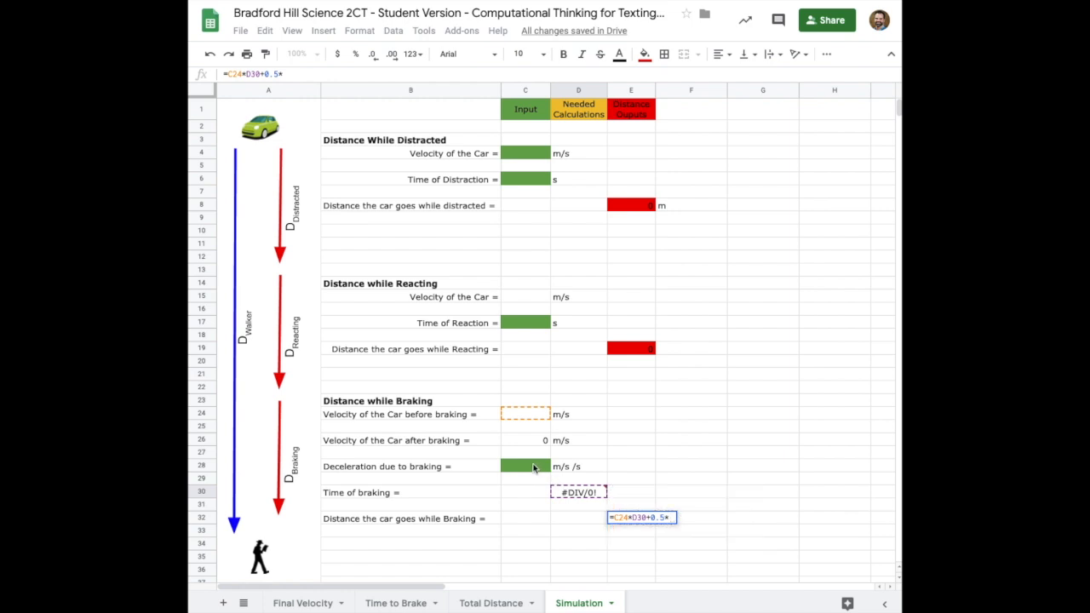
{"action": "left_click", "coordinate": [521, 467]}
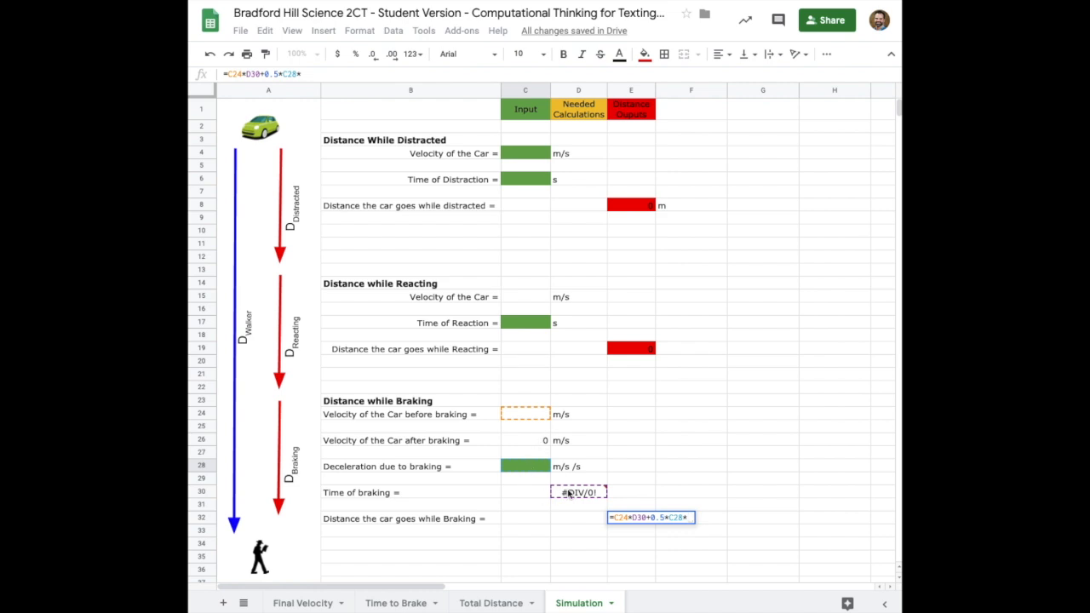
{"action": "type", "text": "D30*"}
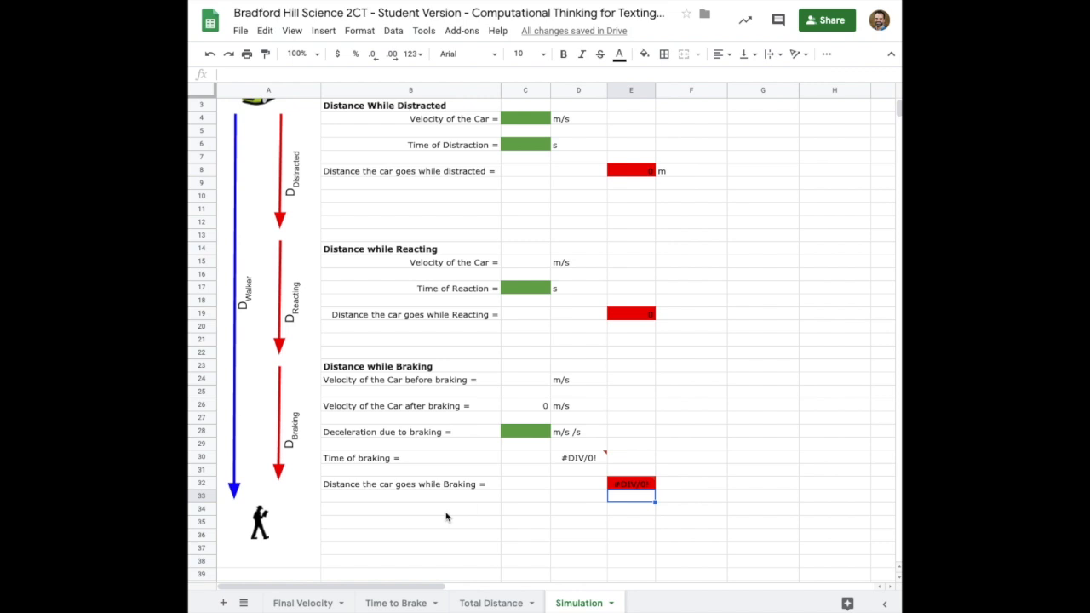
Type 'Total Distance the car goes =' in B34.
{"action": "left_click", "coordinate": [411, 522]}
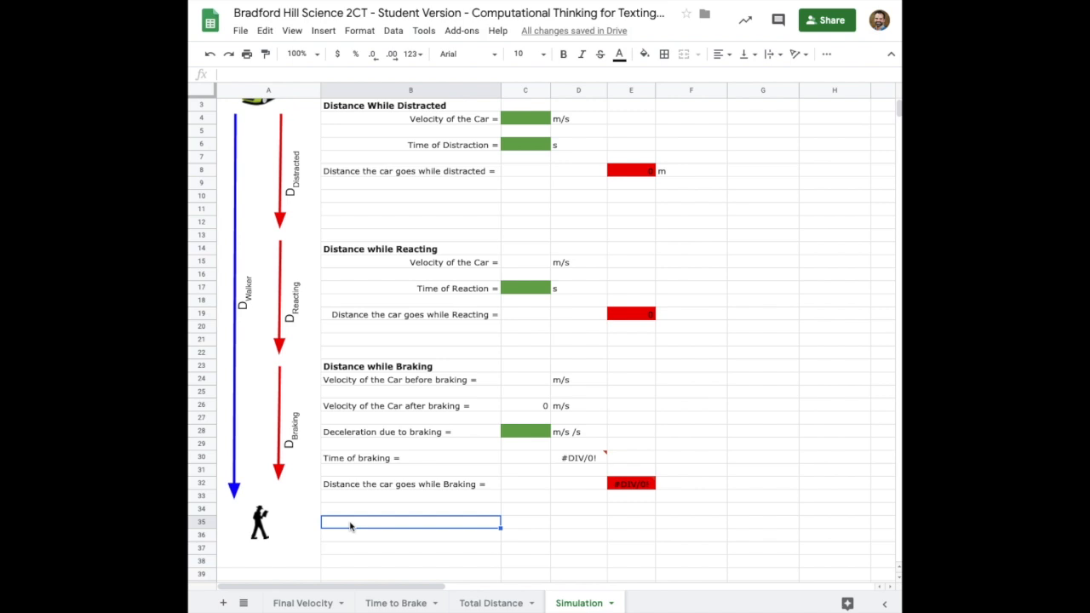
{"action": "type", "text": "T"}
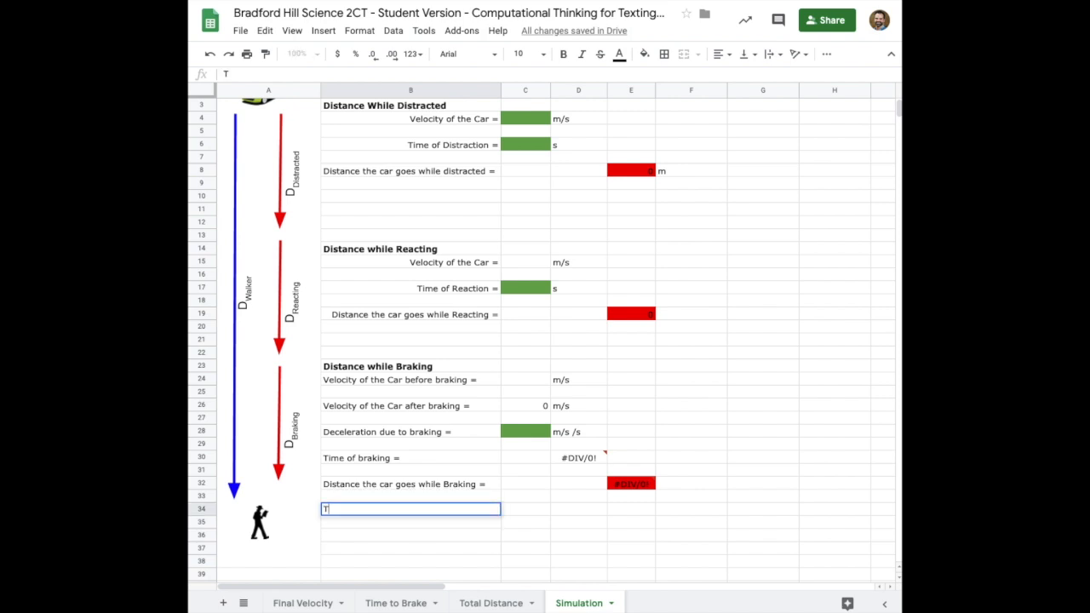
{"action": "type", "text": "otal Distance the ca"}
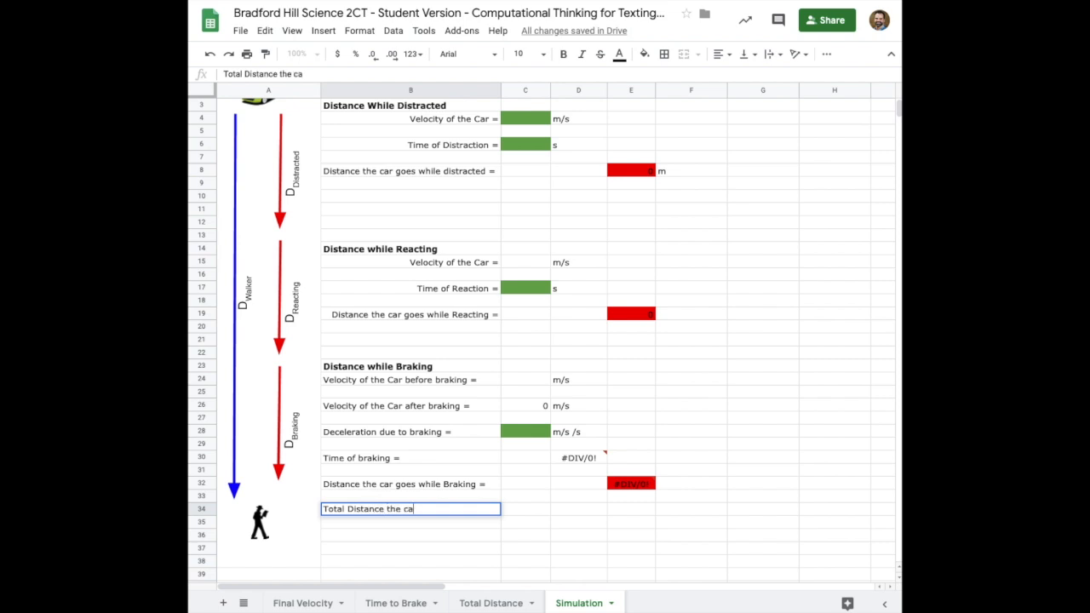
{"action": "type", "text": "r goes"}
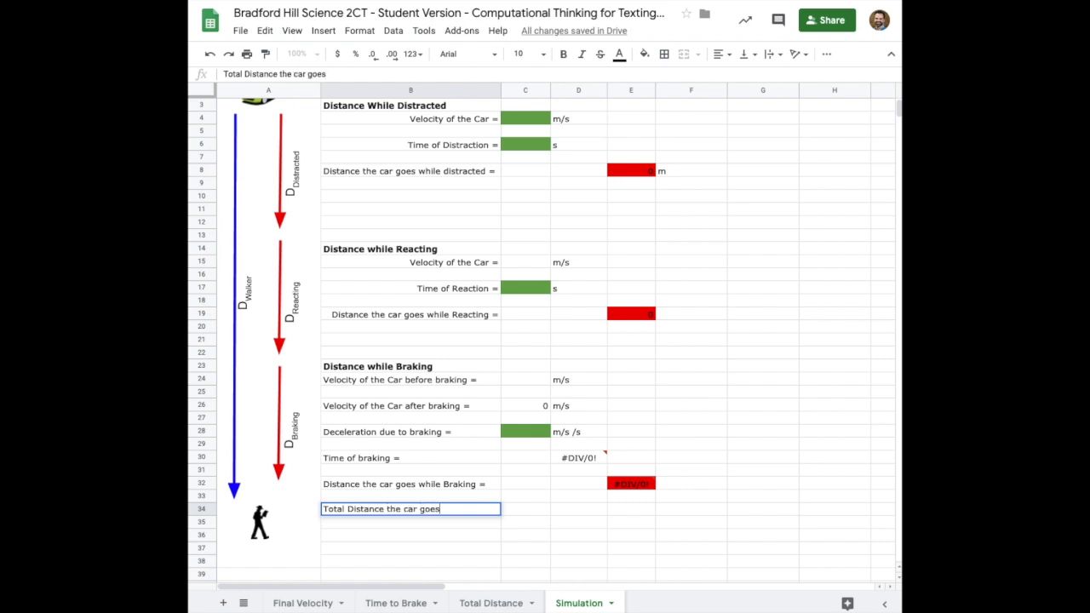
{"action": "type", "text": "="}
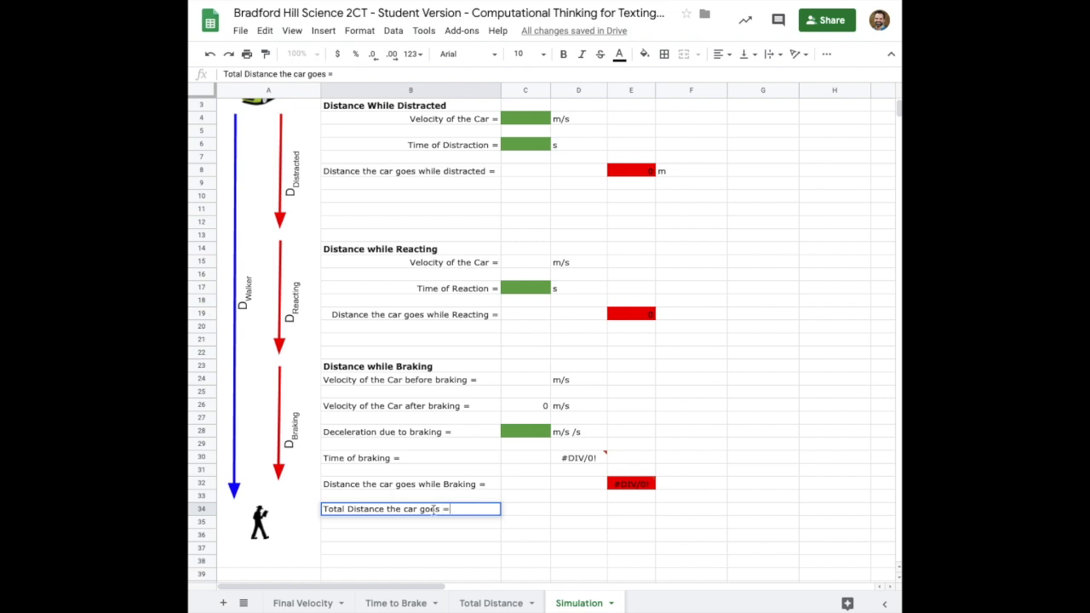
{"action": "mouse_move", "coordinate": [611, 514]}
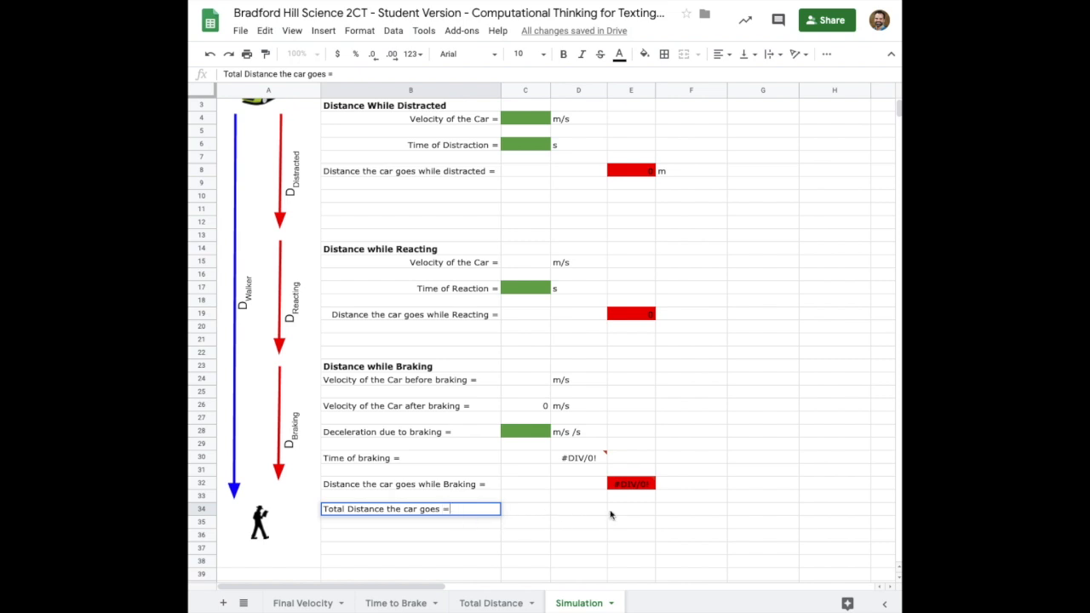
{"action": "left_click", "coordinate": [630, 509]}
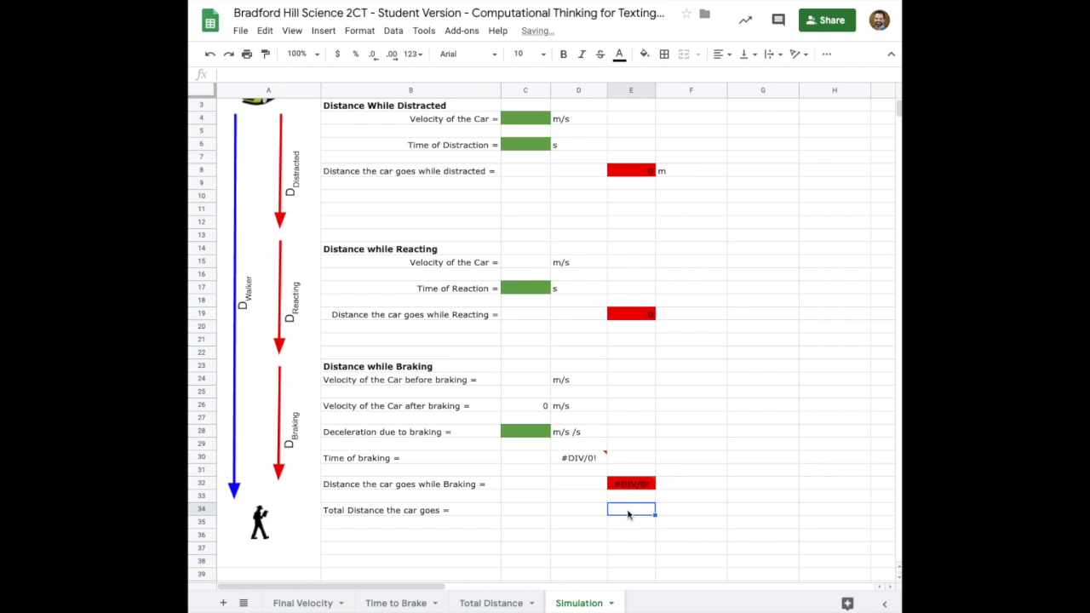
Enter the total =E8+E19+E32 in E34 and fill it red.
{"action": "type", "text": "=E8"}
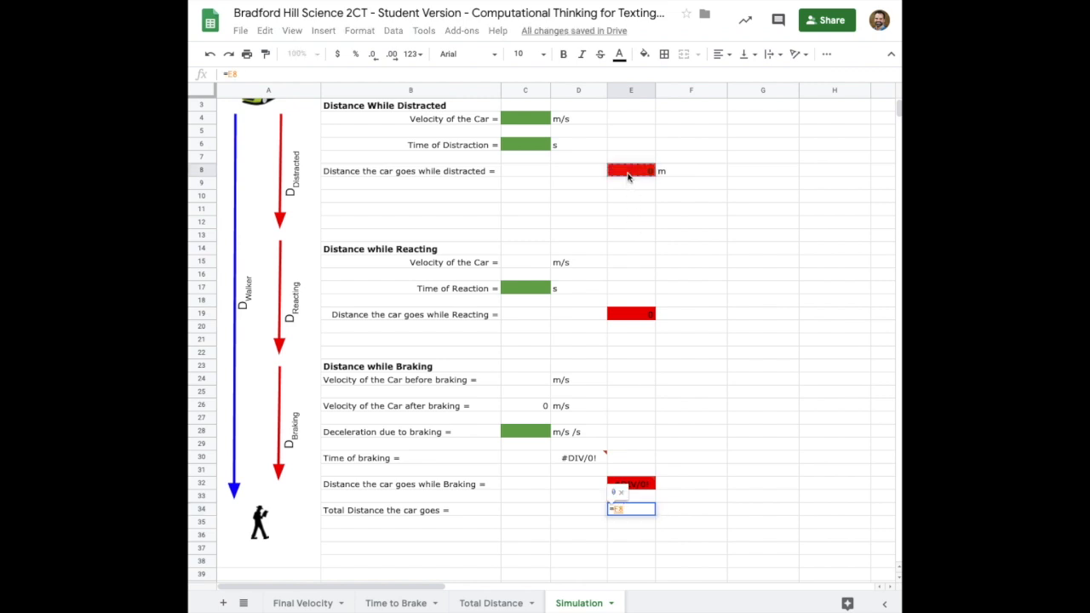
{"action": "left_click", "coordinate": [630, 313]}
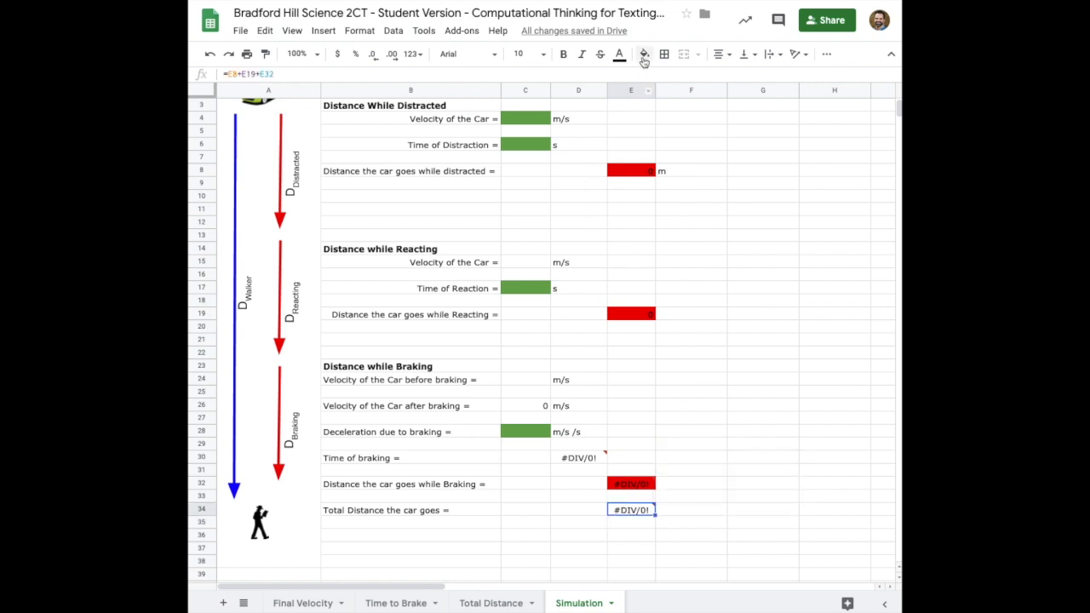
{"action": "left_click", "coordinate": [643, 53]}
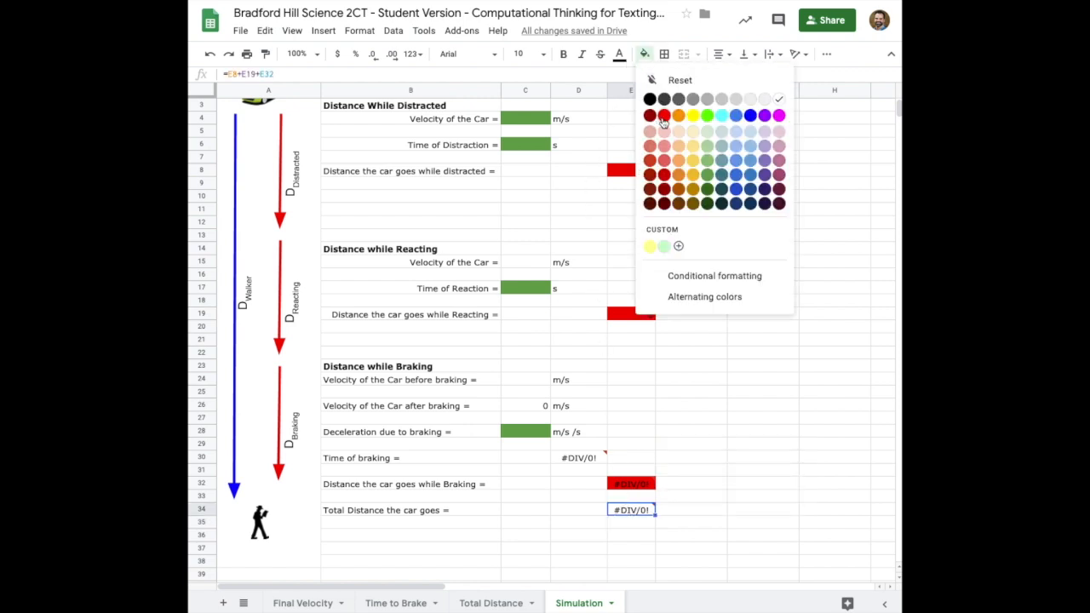
{"action": "left_click", "coordinate": [663, 114]}
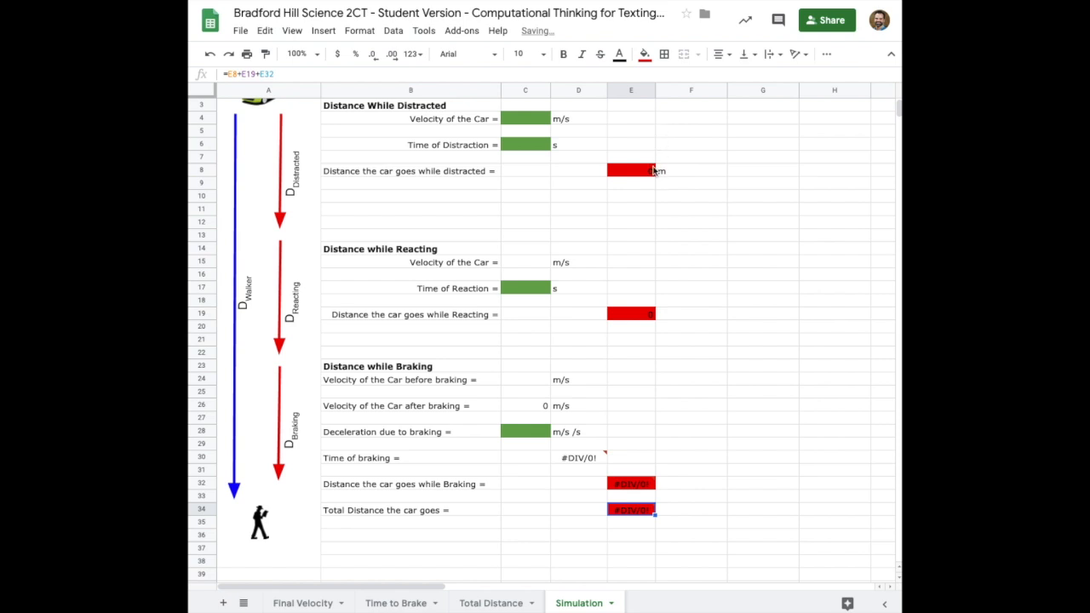
{"action": "mouse_move", "coordinate": [638, 463]}
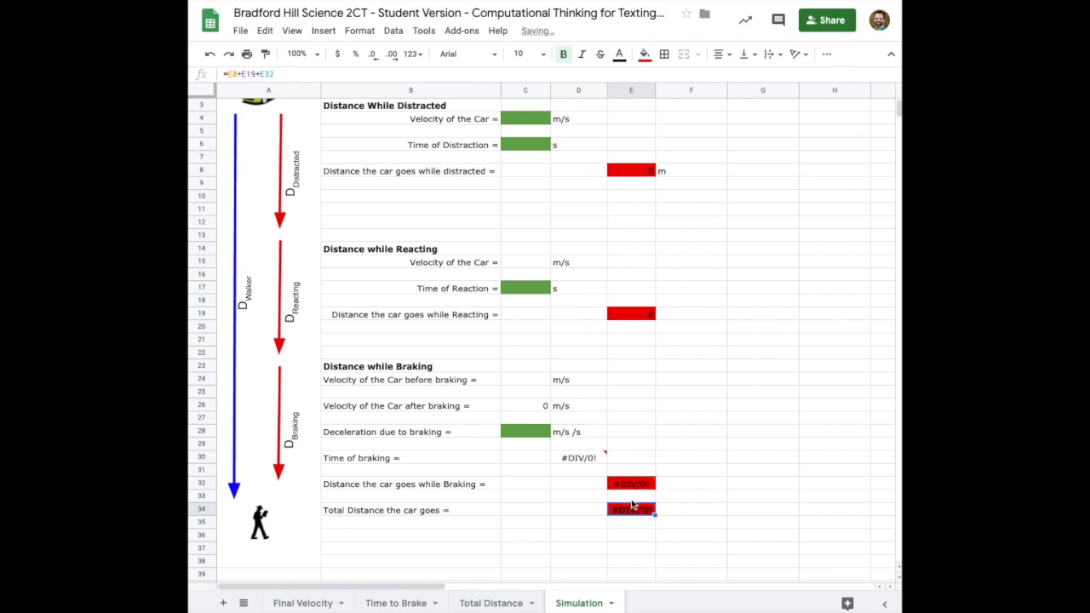
Bold the Total Distance label and right-align the braking section labels.
{"action": "left_click", "coordinate": [410, 510]}
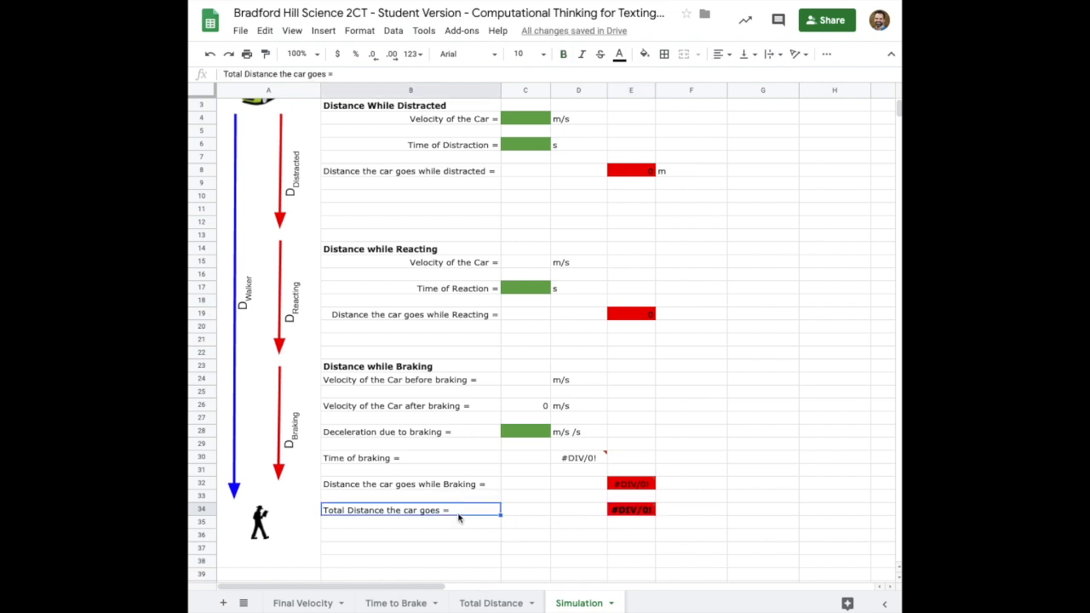
{"action": "left_click", "coordinate": [562, 53]}
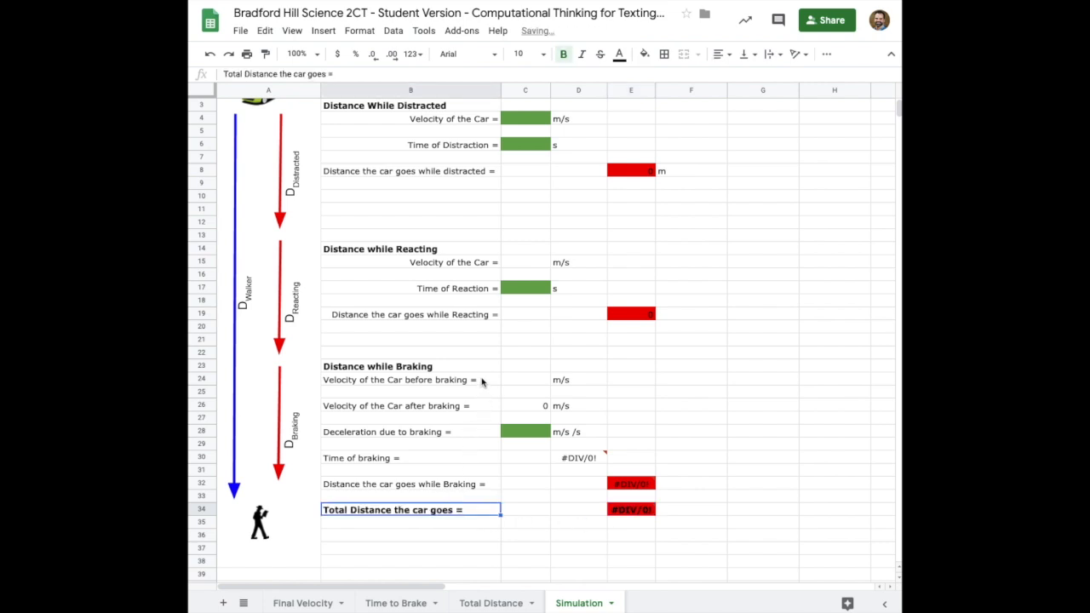
{"action": "left_click", "coordinate": [410, 380]}
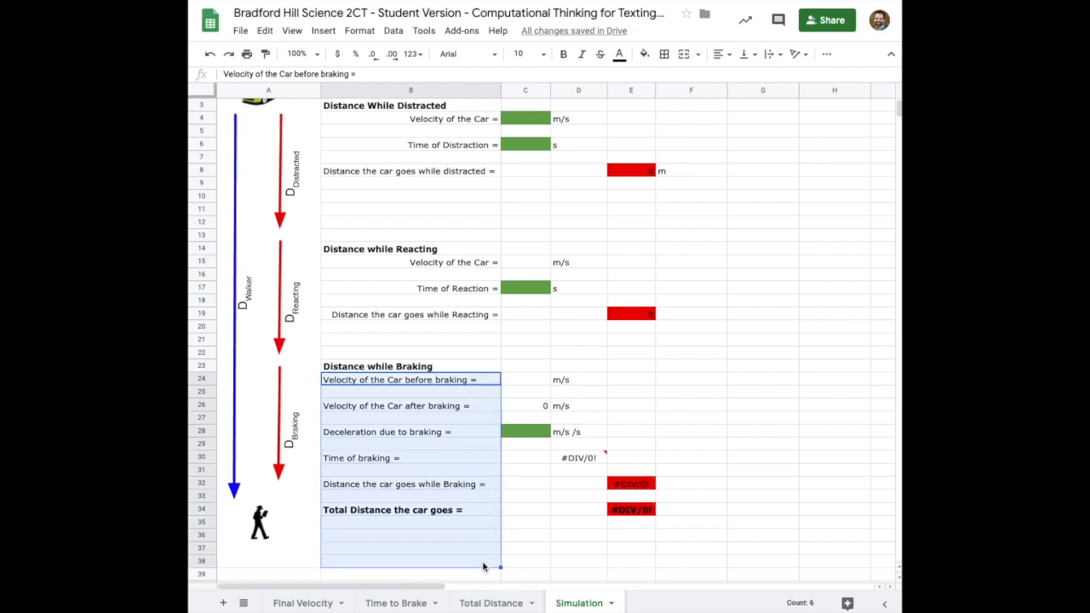
{"action": "left_click", "coordinate": [716, 54]}
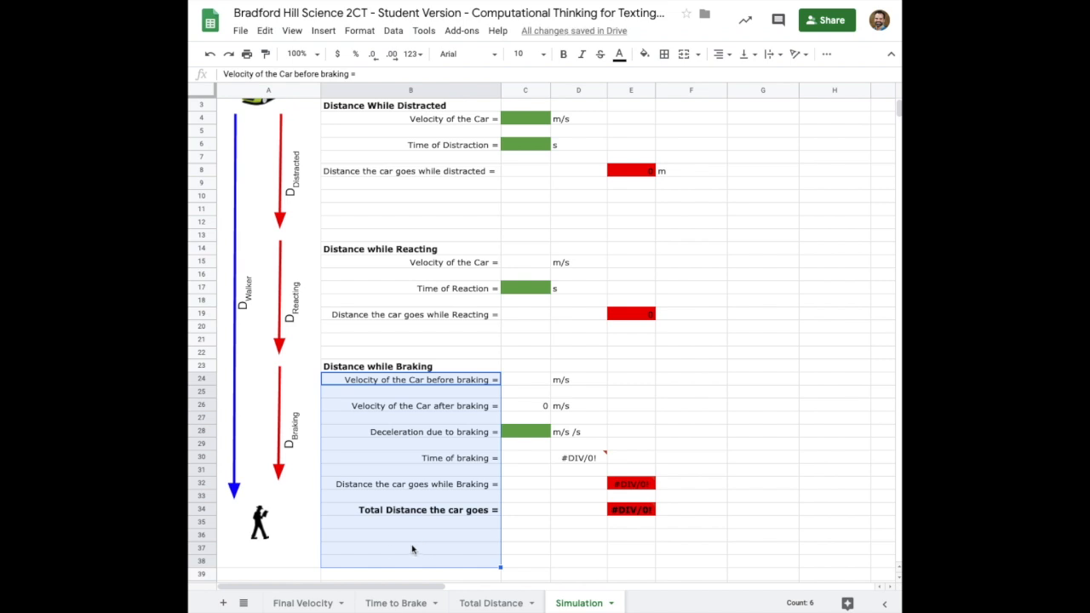
{"action": "left_click", "coordinate": [411, 548]}
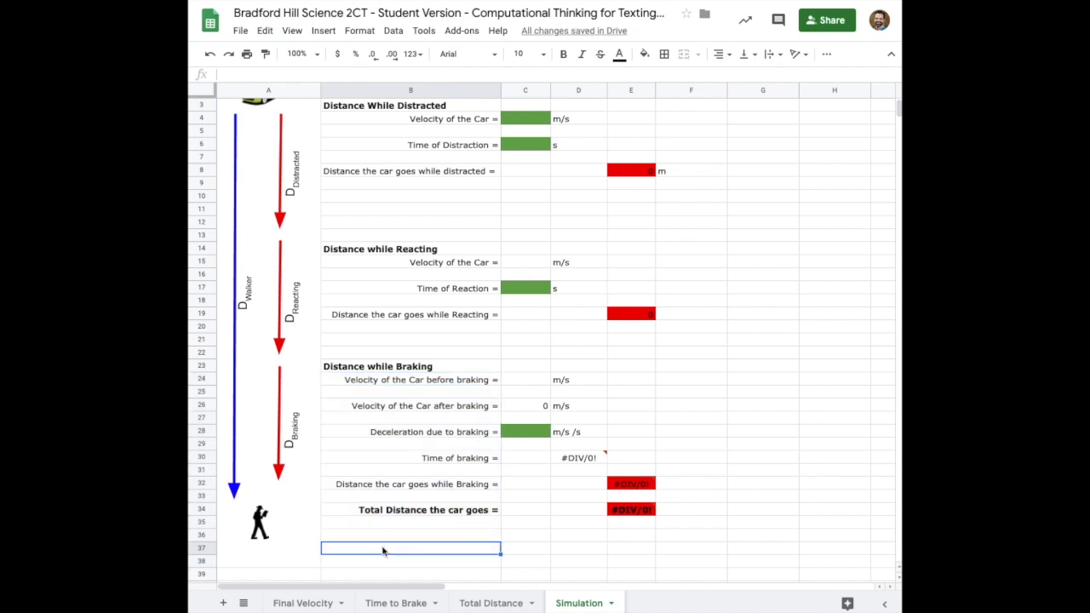
Add a right-aligned 'Distance to Walker =' label with a green input cell.
{"action": "type", "text": "Distance to Walker"}
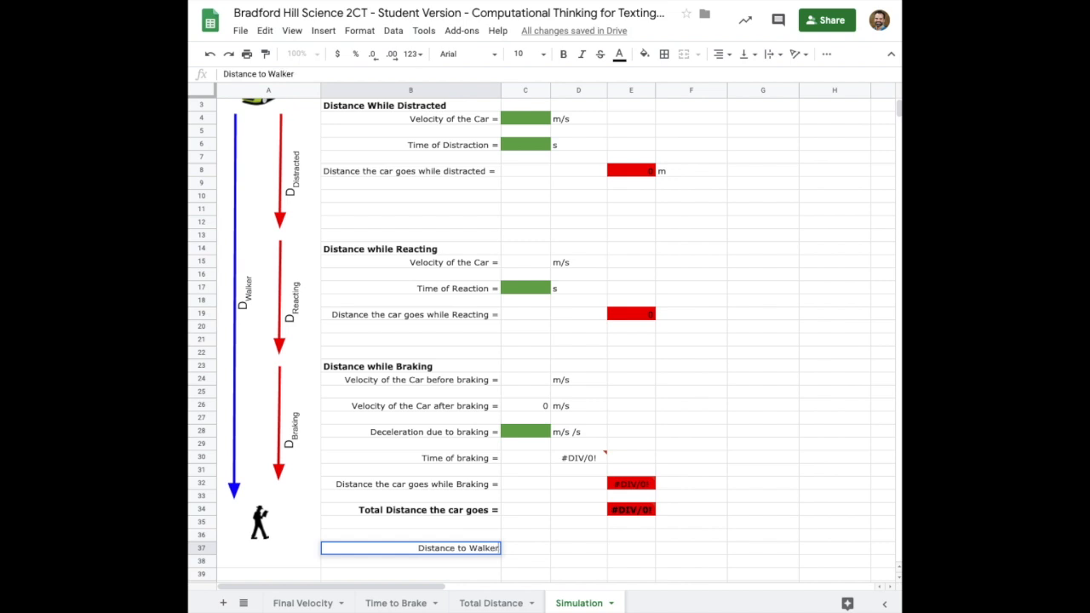
{"action": "type", "text": "="}
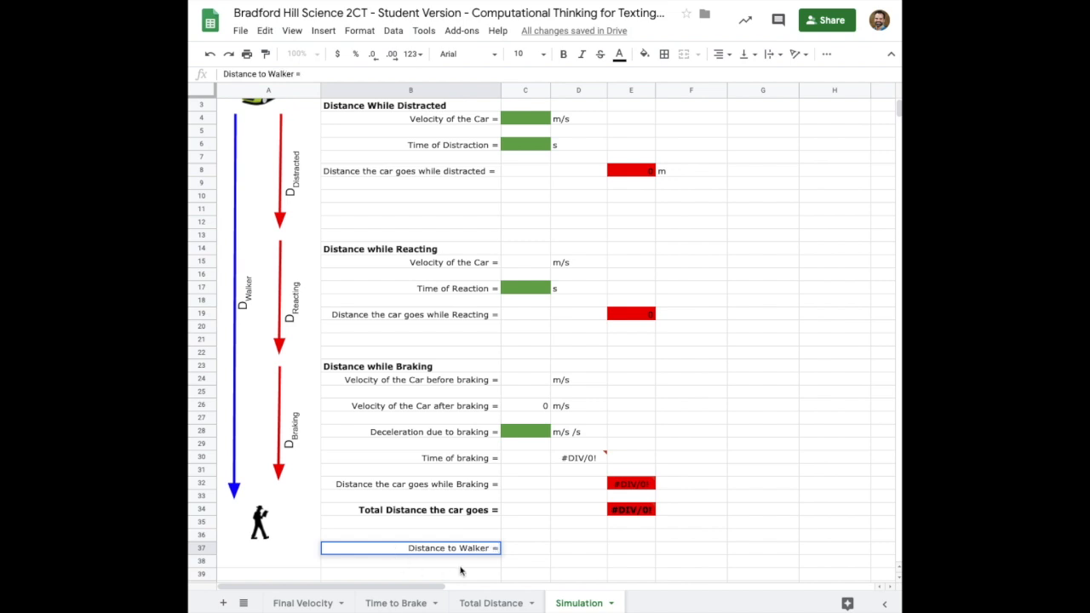
{"action": "left_click", "coordinate": [525, 548]}
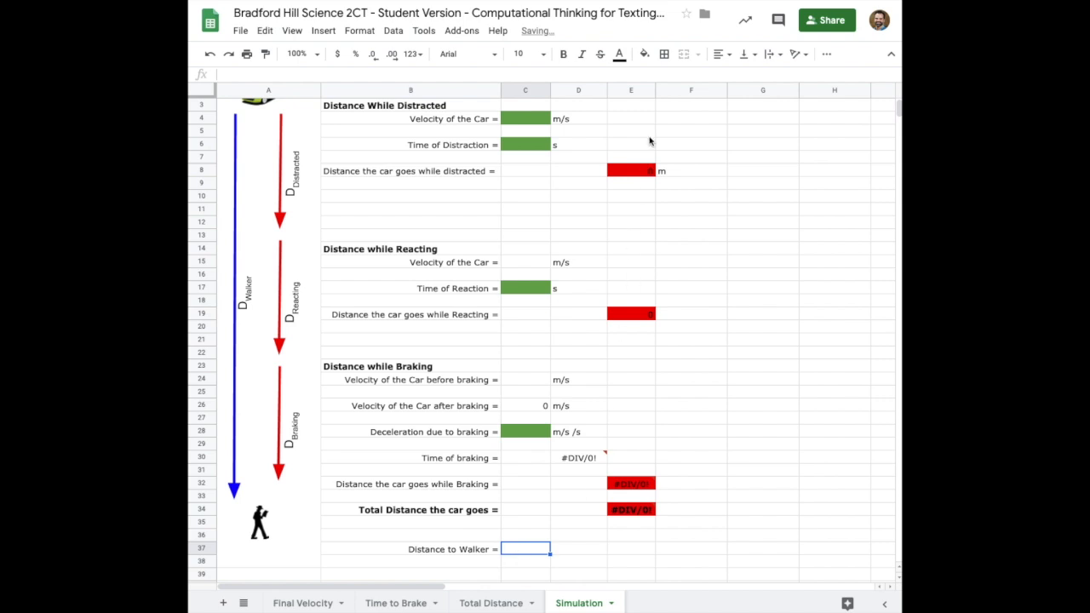
{"action": "left_click", "coordinate": [644, 54]}
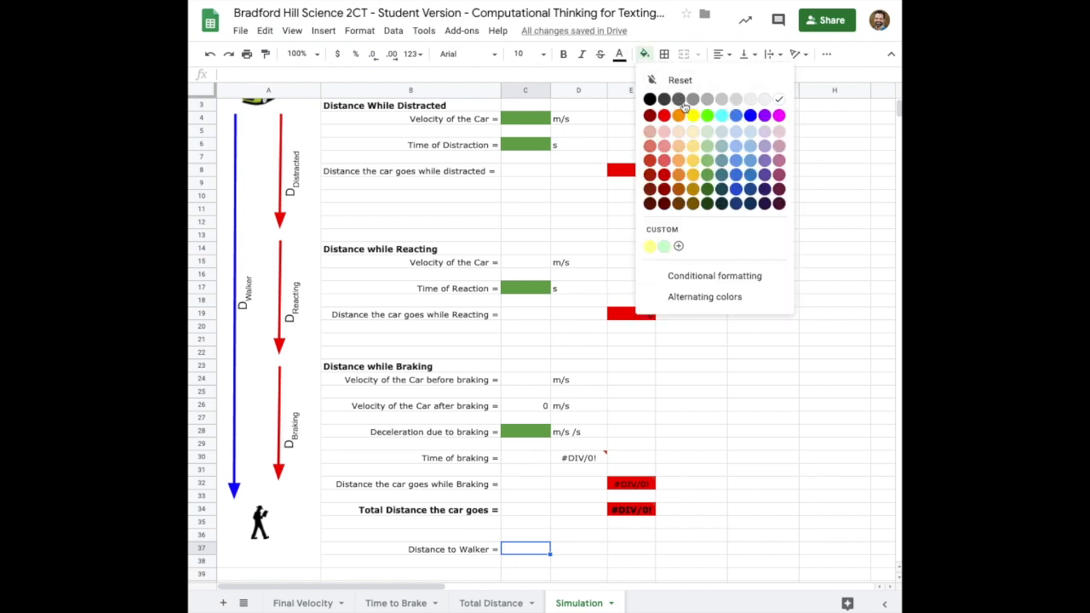
{"action": "left_click", "coordinate": [683, 115]}
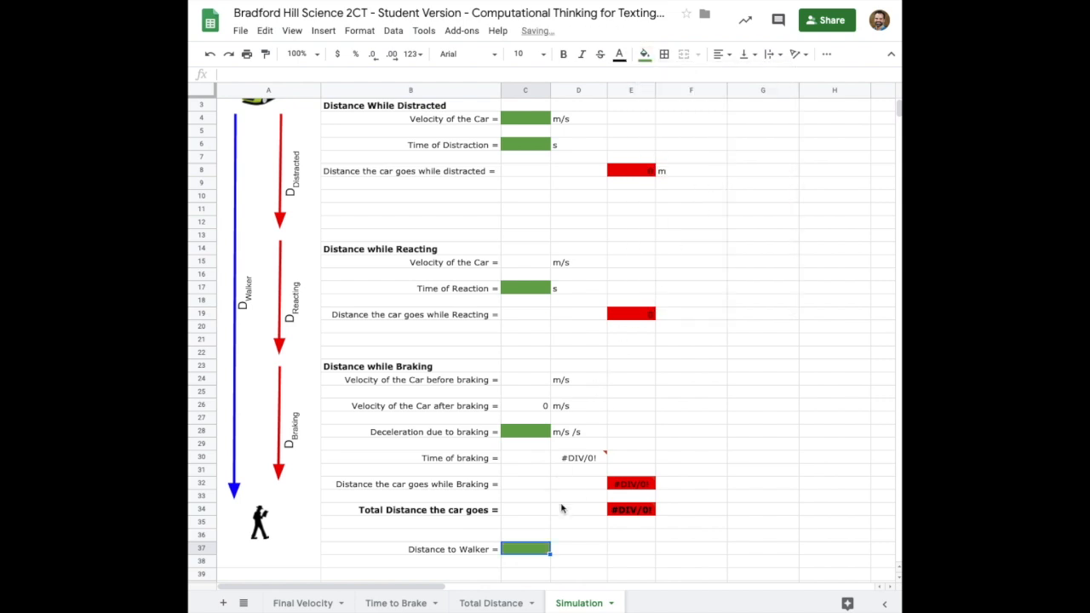
Add m units beside the walker input and braking results, and begin the 'What' label.
{"action": "left_click", "coordinate": [576, 549]}
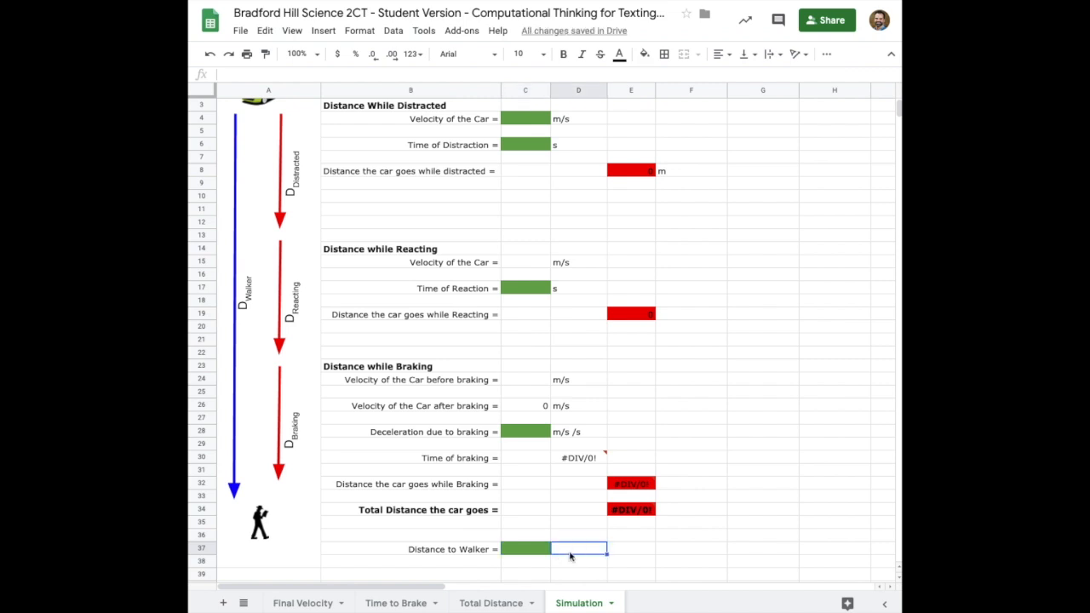
{"action": "left_click", "coordinate": [681, 510]}
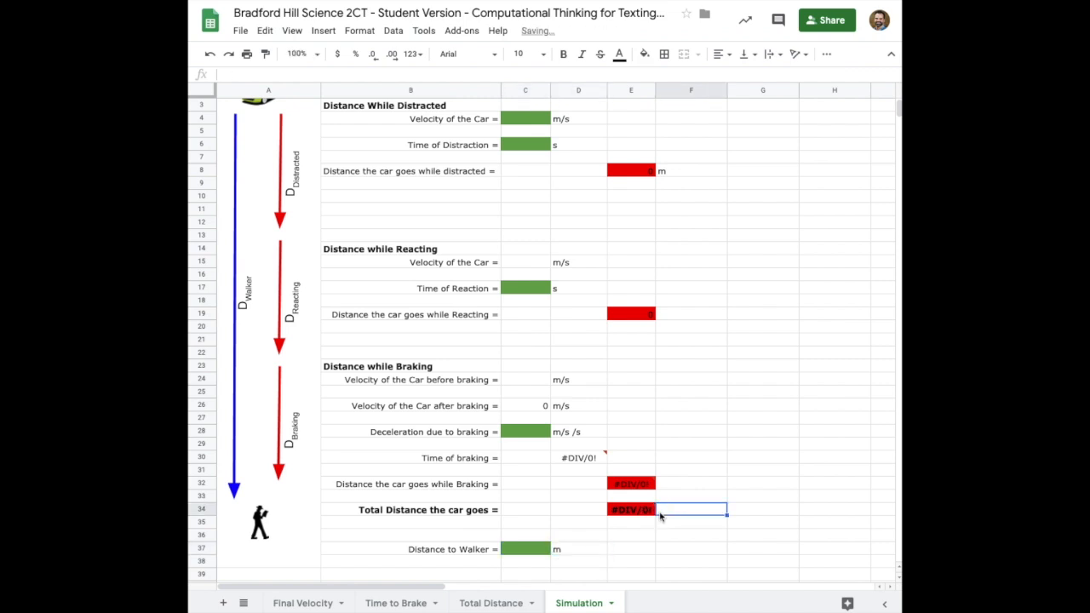
{"action": "type", "text": "m"}
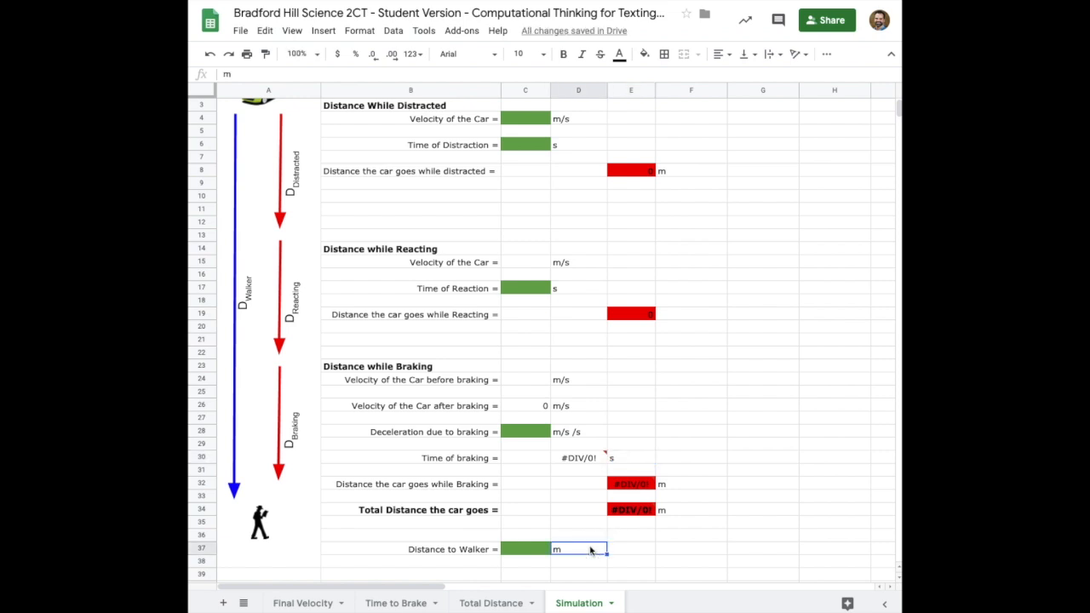
{"action": "mouse_move", "coordinate": [493, 577]}
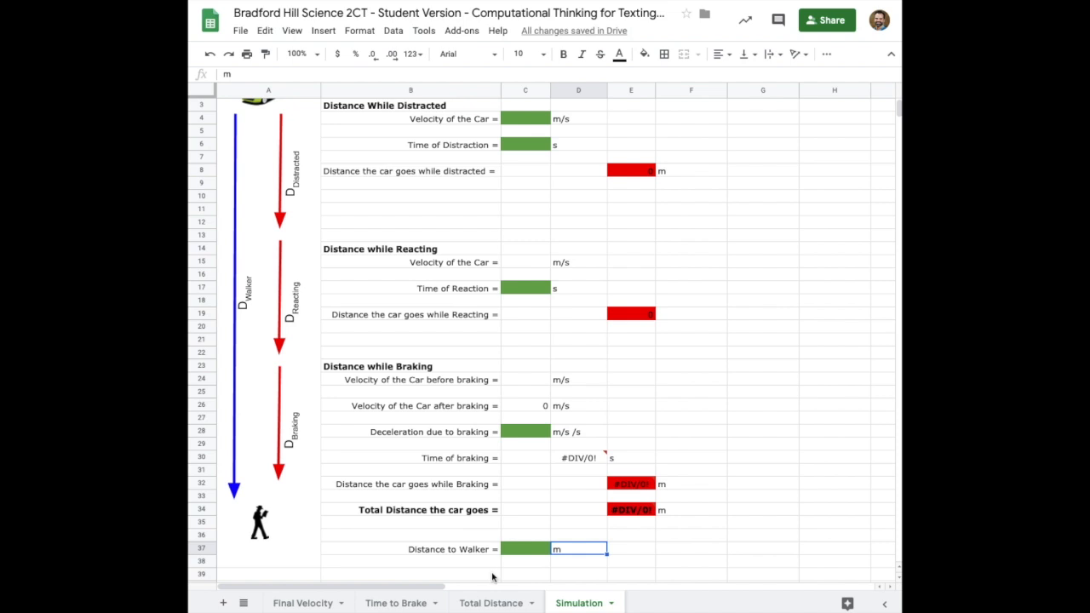
{"action": "type", "text": "What will happ"}
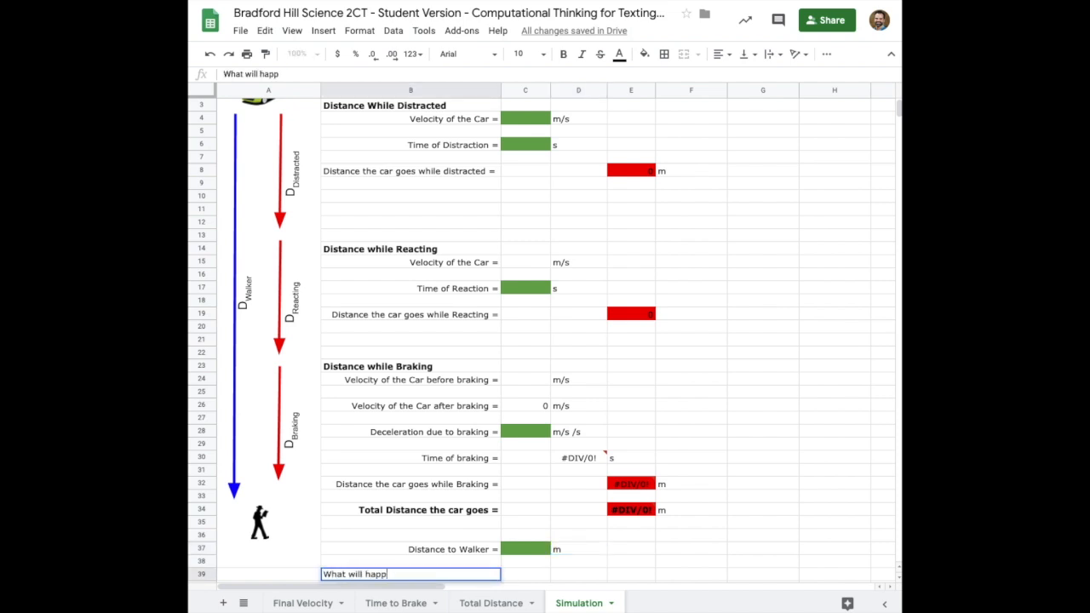
Enter 'What will happen?' in B39 and right-align it.
{"action": "type", "text": "en?"}
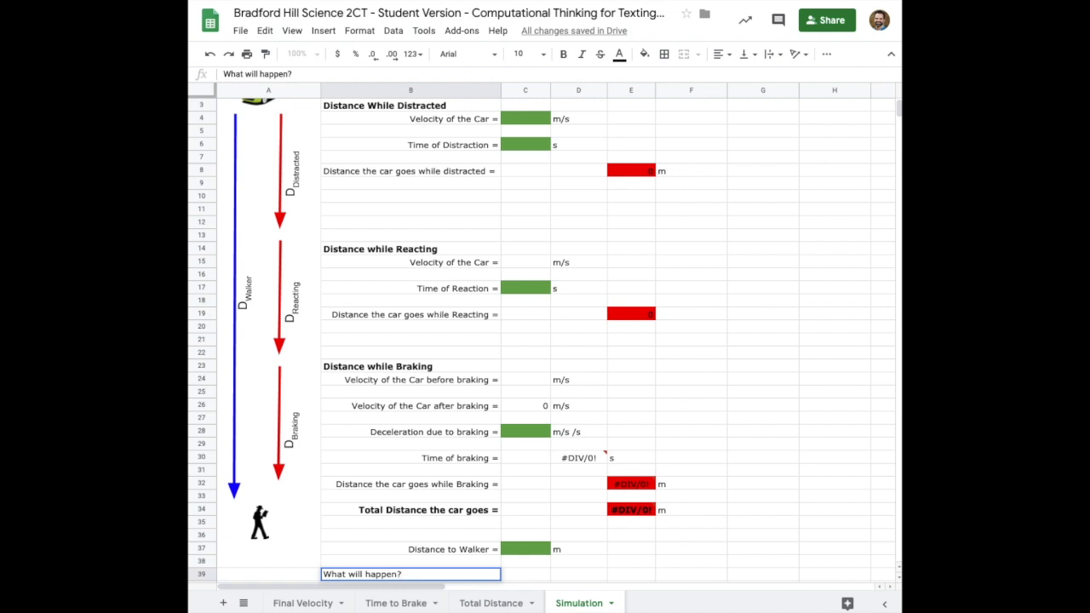
{"action": "left_click", "coordinate": [719, 54]}
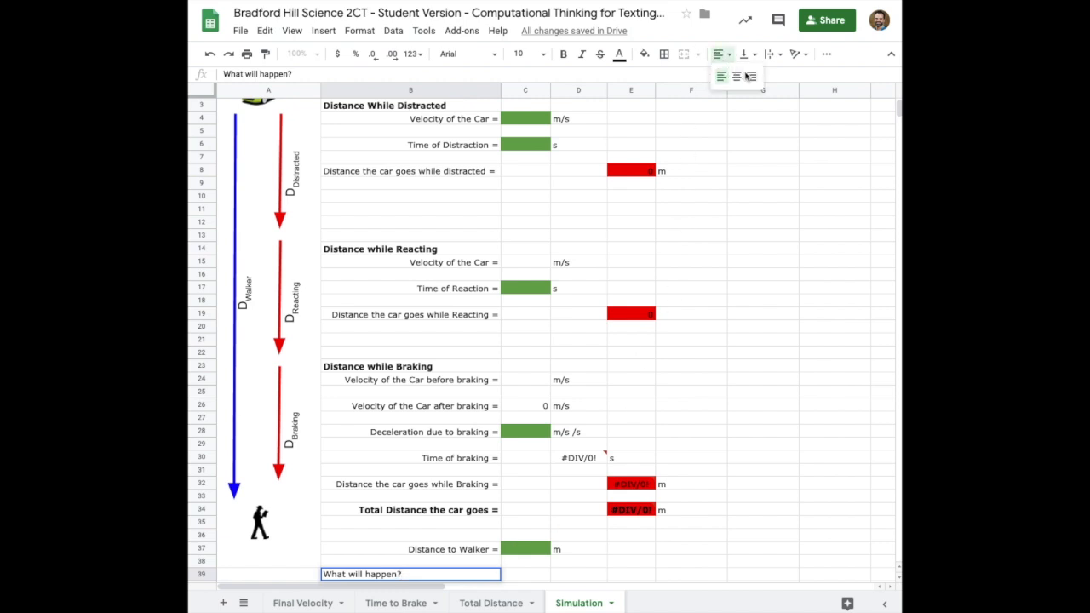
{"action": "left_click", "coordinate": [749, 77]}
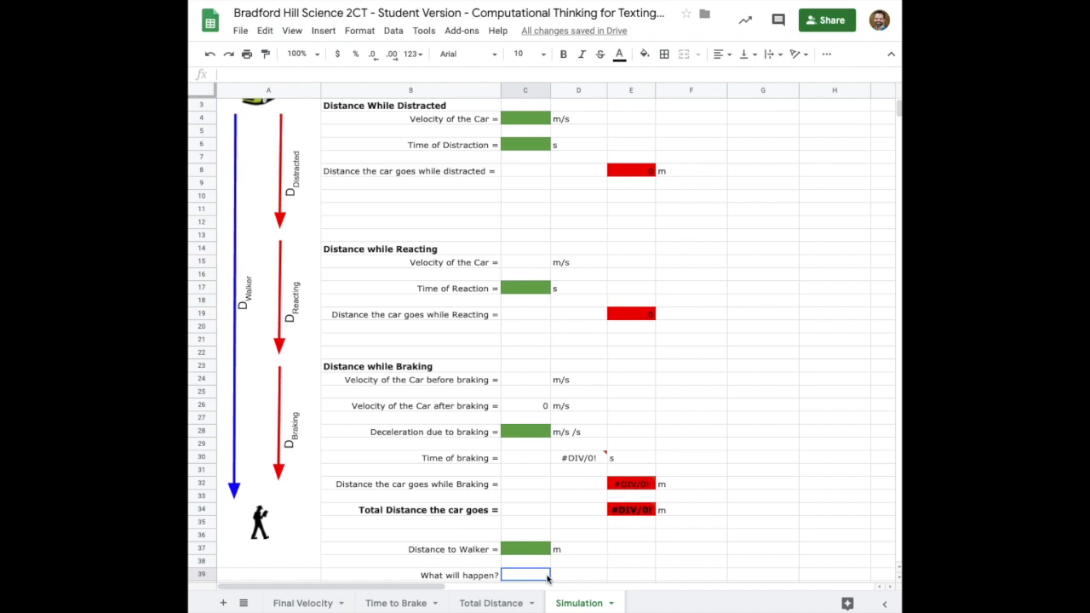
{"action": "type", "text": "="}
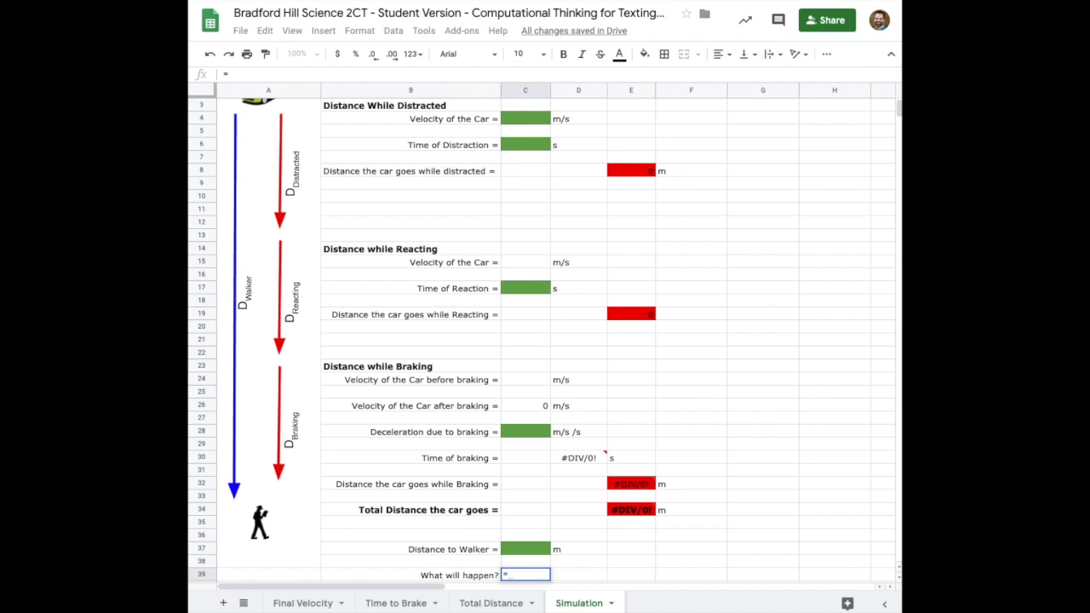
Enter =IF(E34>=C37,"Call 911!","You need to be more careful!") in C39.
{"action": "type", "text": "IF"}
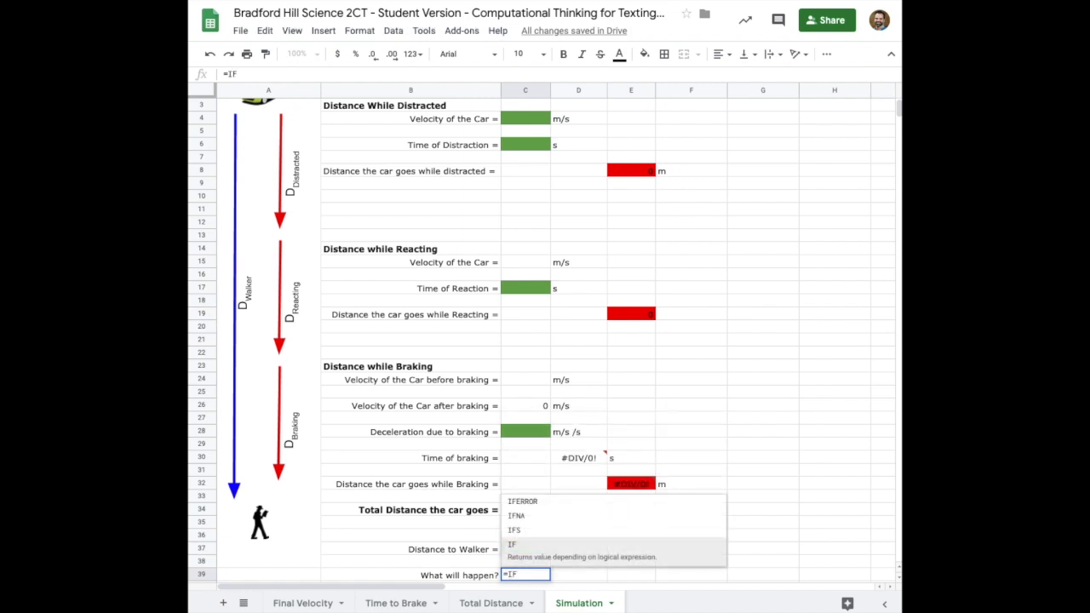
{"action": "type", "text": "("}
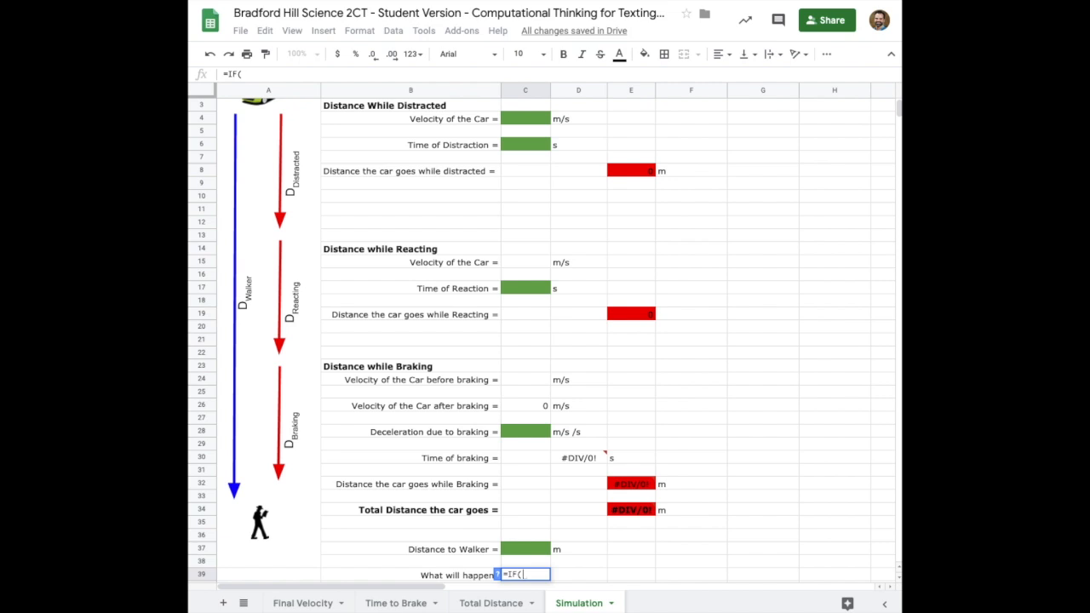
{"action": "mouse_move", "coordinate": [630, 512]}
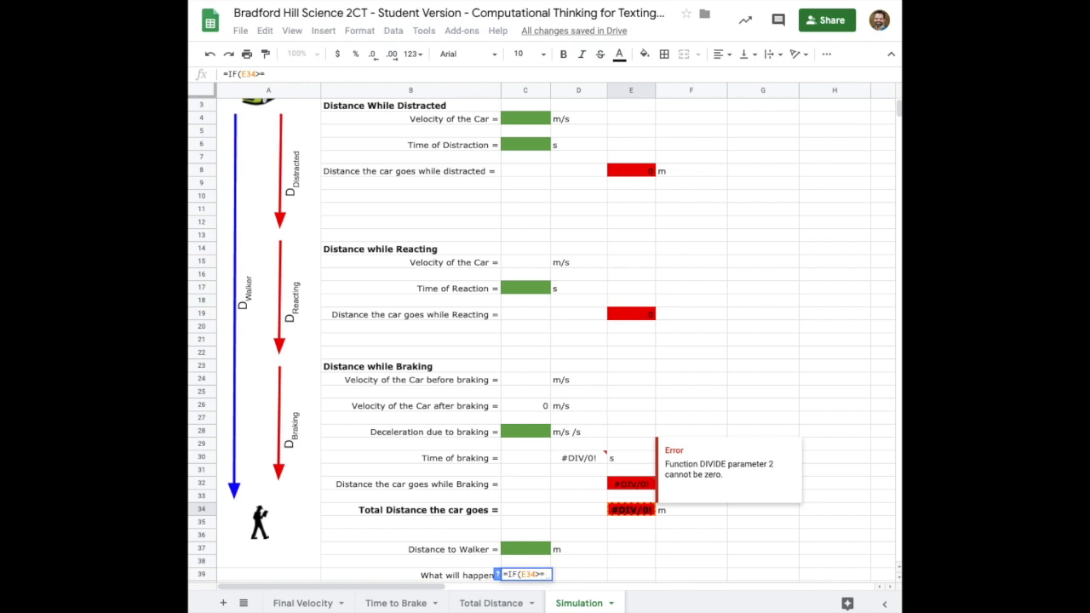
{"action": "left_click", "coordinate": [525, 549]}
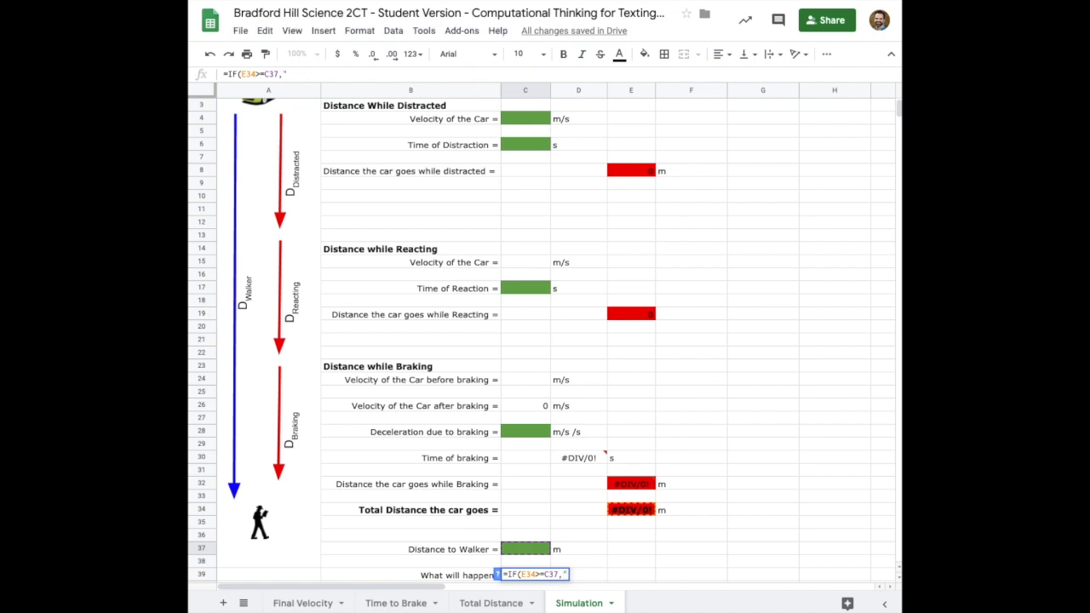
{"action": "type", "text": "C"}
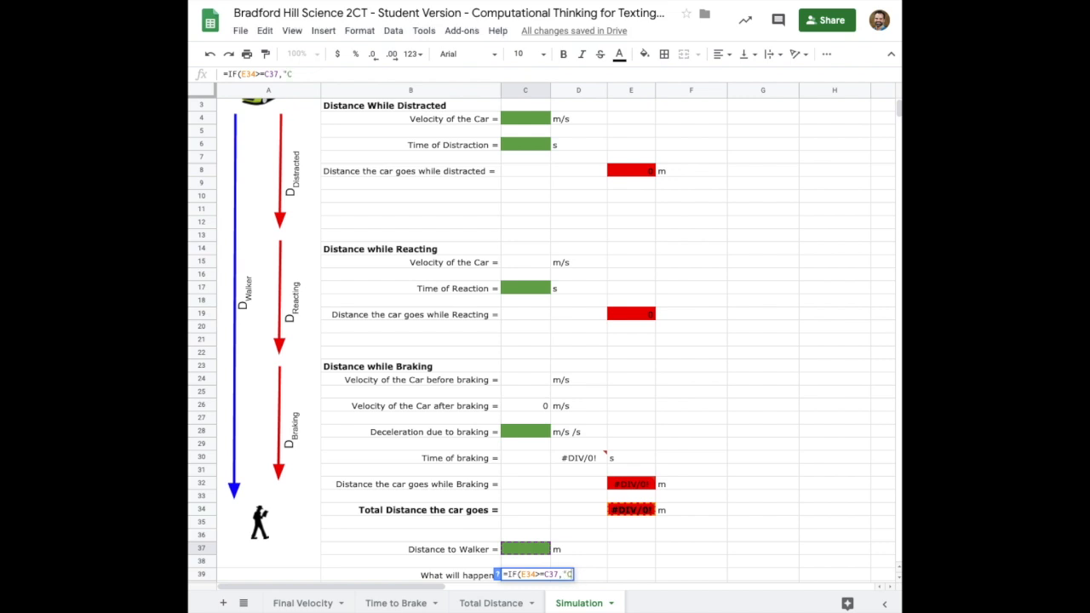
{"action": "type", "text": "all"}
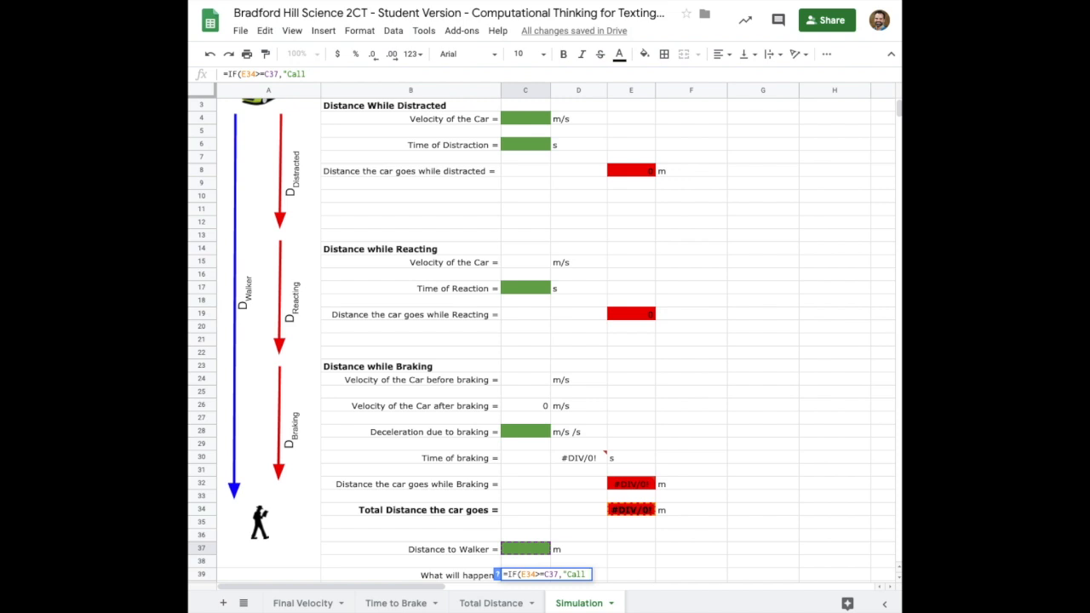
{"action": "type", "text": "911!\","}
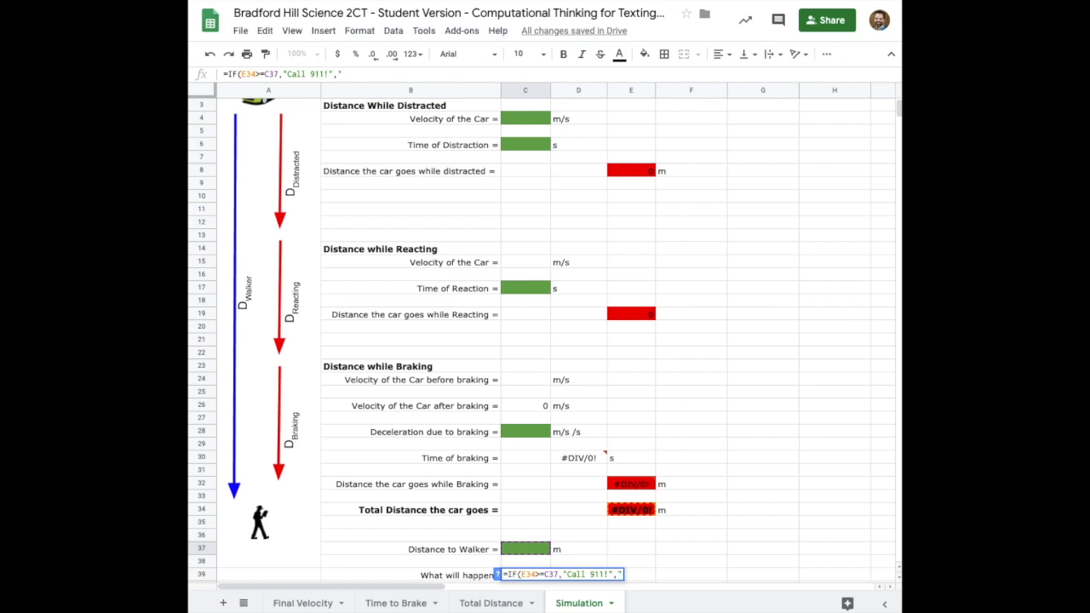
{"action": "type", "text": "You"}
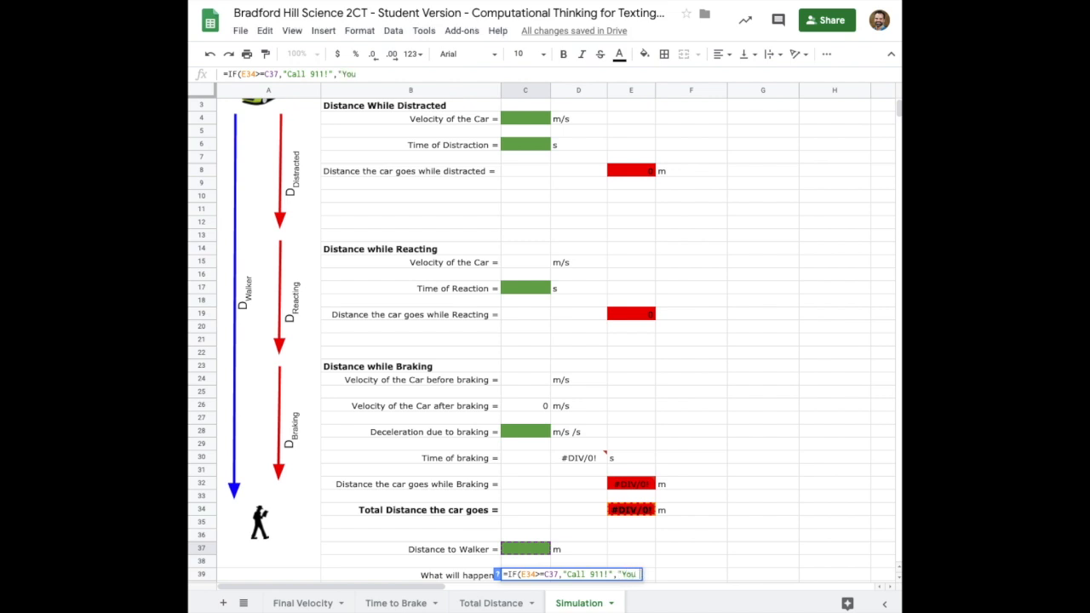
{"action": "type", "text": "need t"}
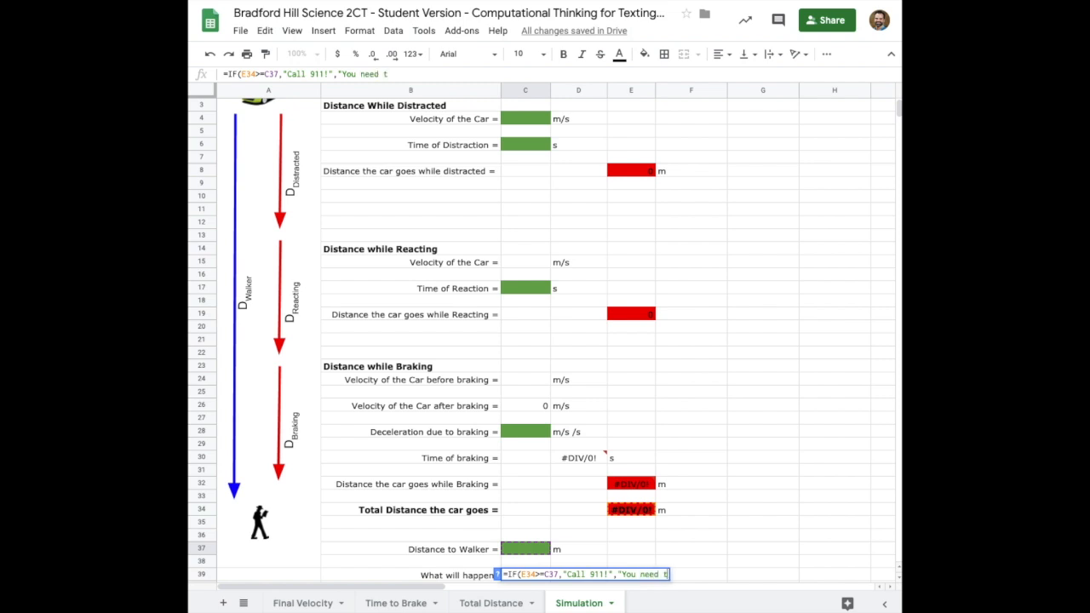
{"action": "type", "text": "o be more c"}
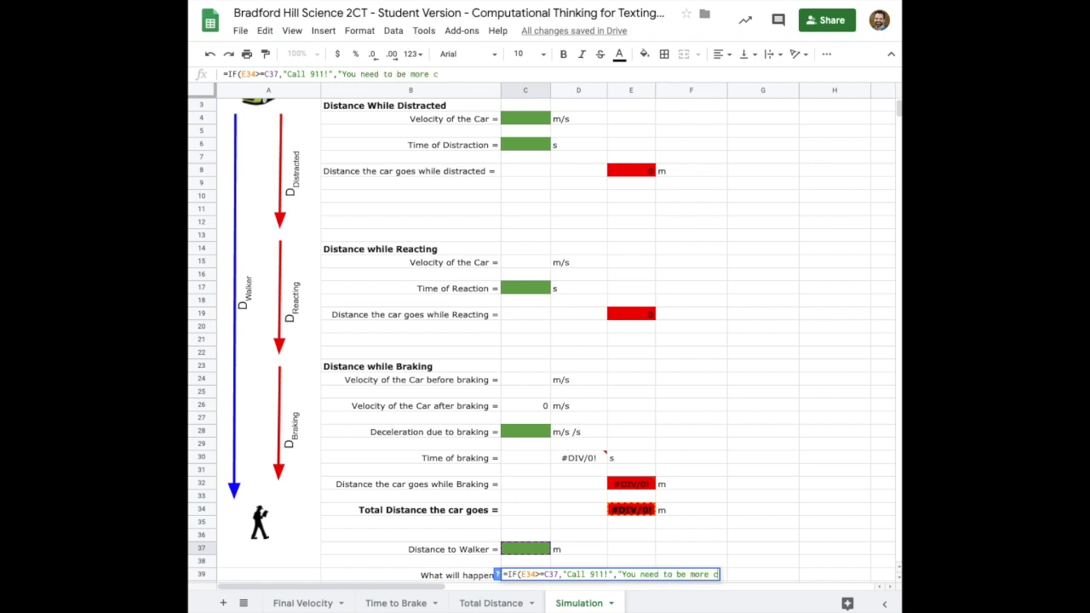
{"action": "type", "text": "careful"}
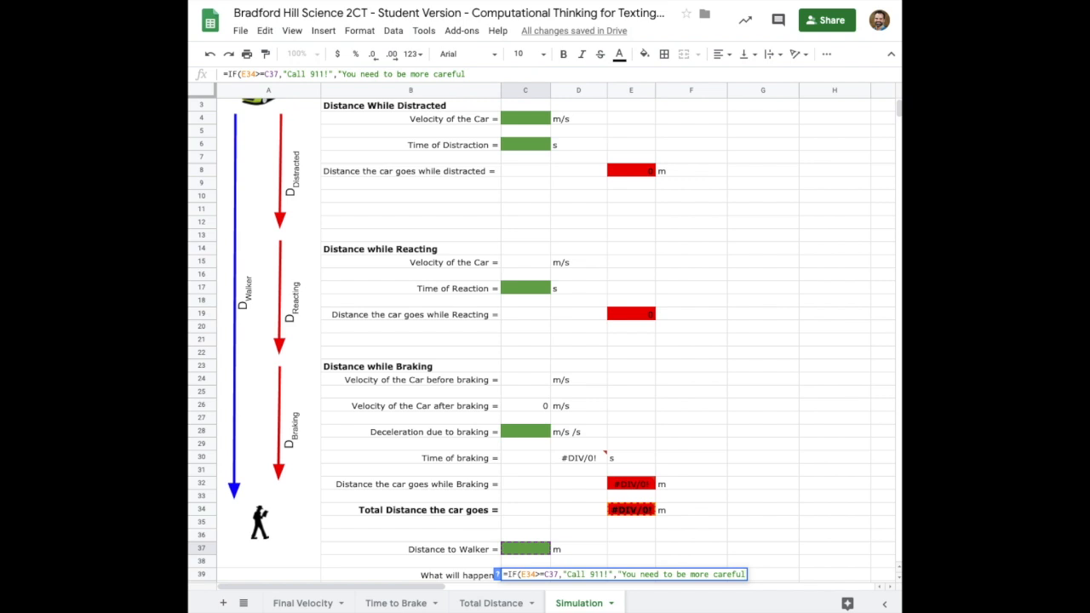
{"action": "type", "text": "!\""}
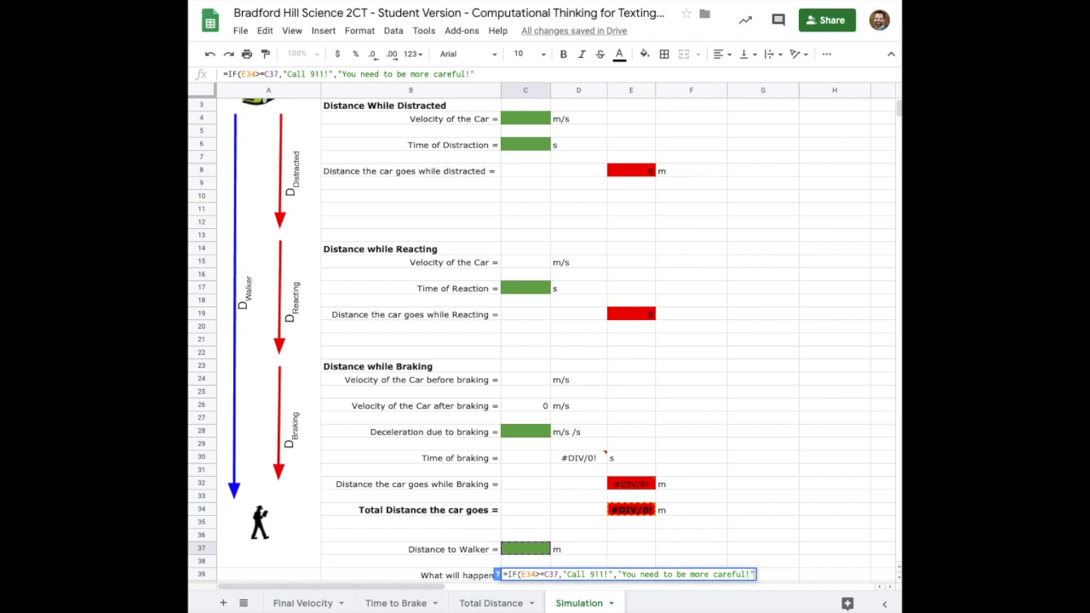